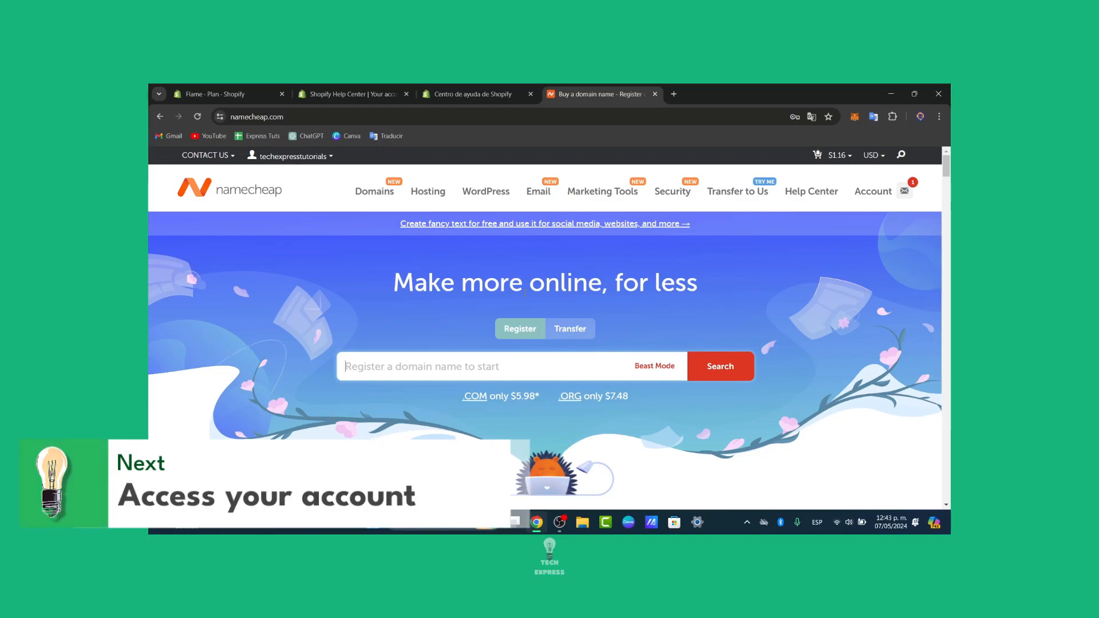
Browse the account, Domains and Email menus toward the domain name search page
{"action": "left_click", "coordinate": [991, 148]}
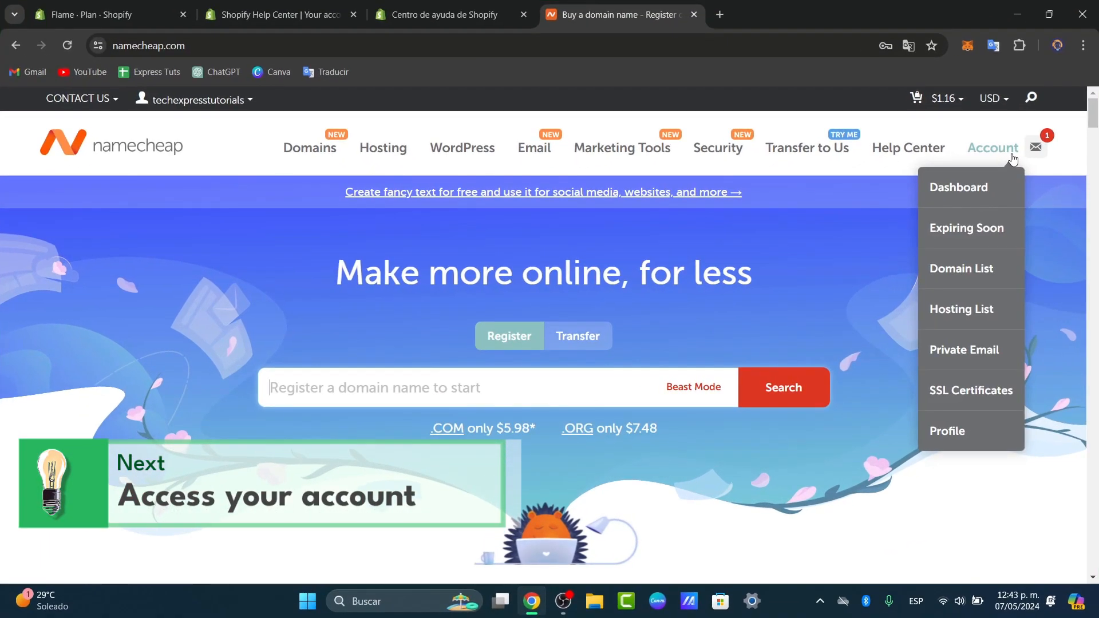
{"action": "mouse_move", "coordinate": [971, 267]}
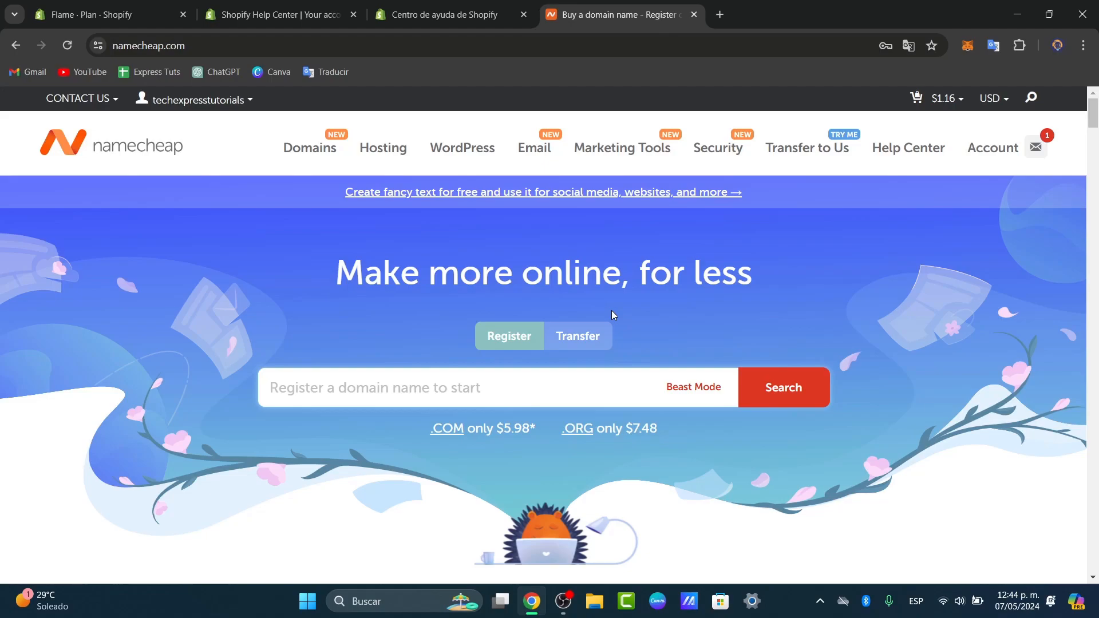
{"action": "mouse_move", "coordinate": [598, 312]}
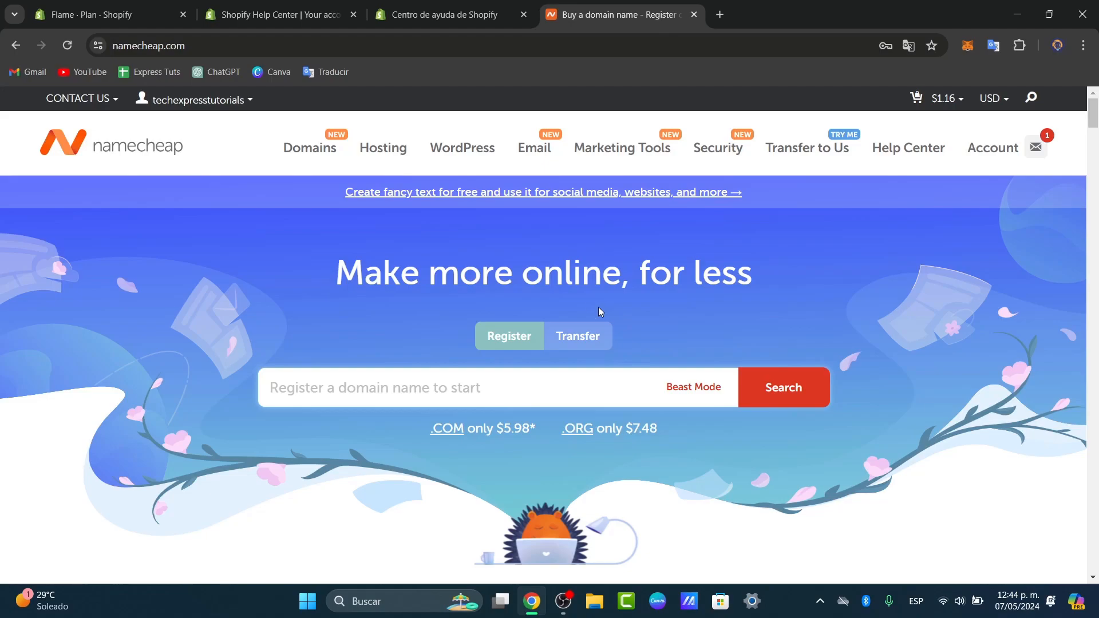
{"action": "mouse_move", "coordinate": [436, 217]}
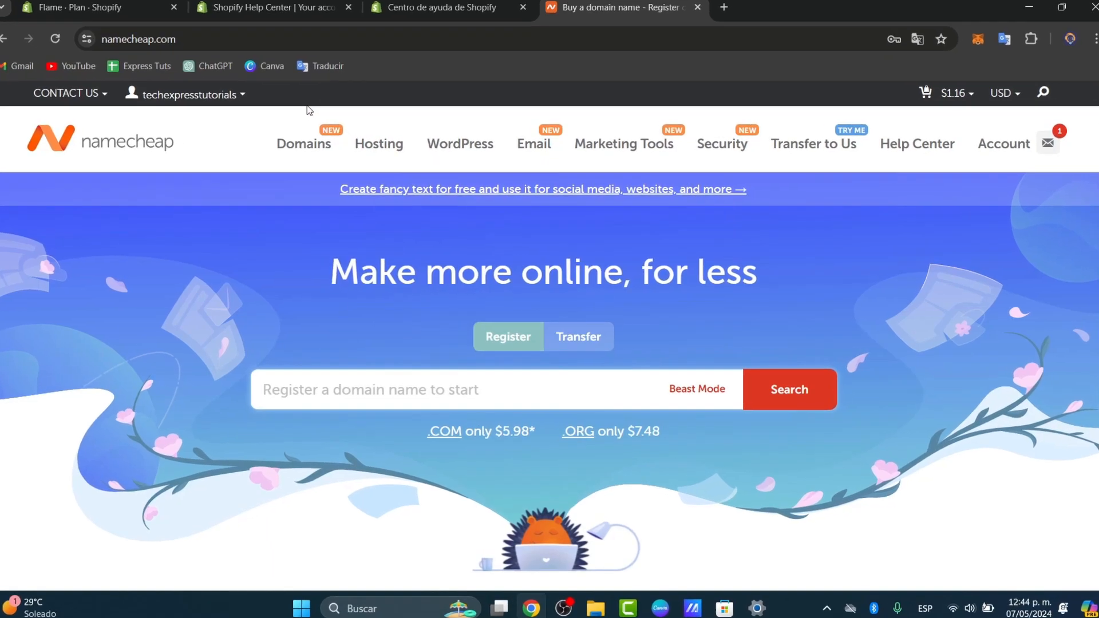
{"action": "left_click", "coordinate": [304, 144]}
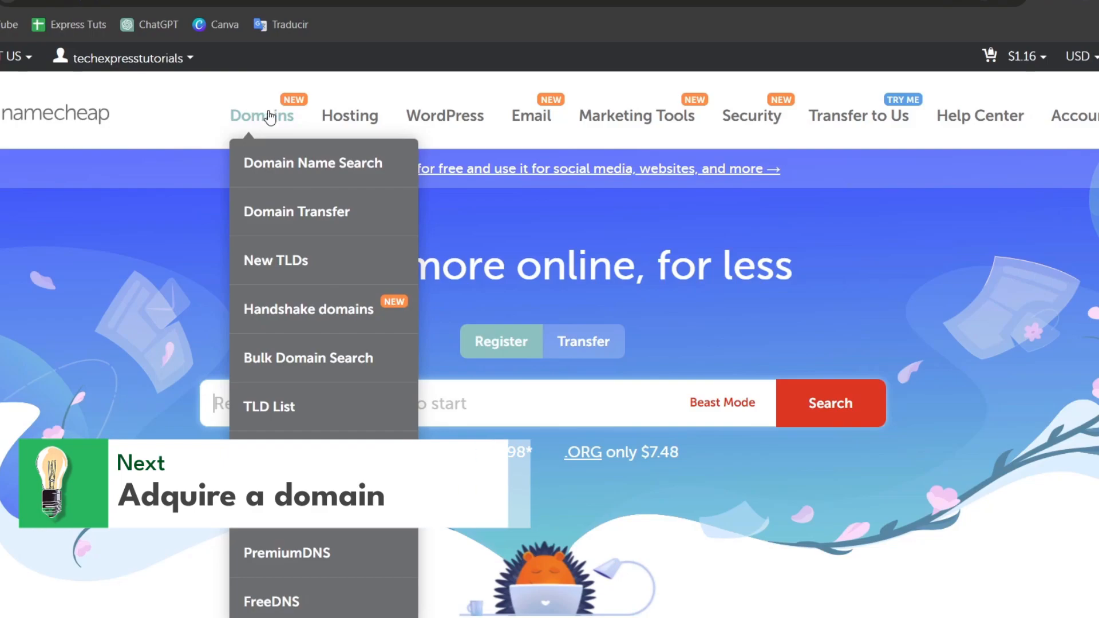
{"action": "mouse_move", "coordinate": [530, 115]}
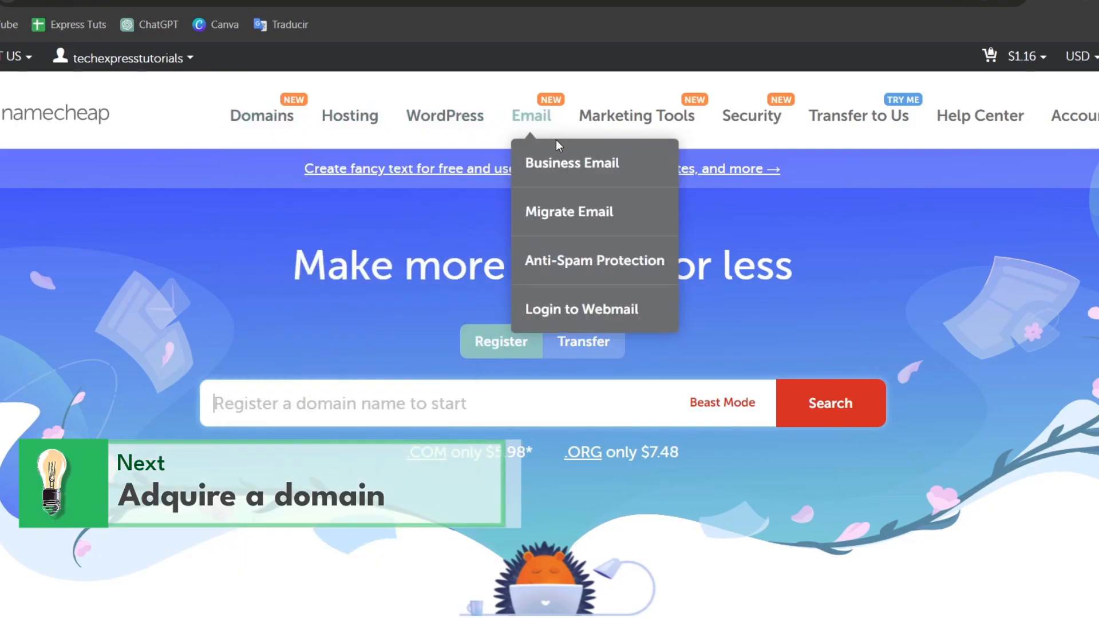
{"action": "mouse_move", "coordinate": [623, 171]}
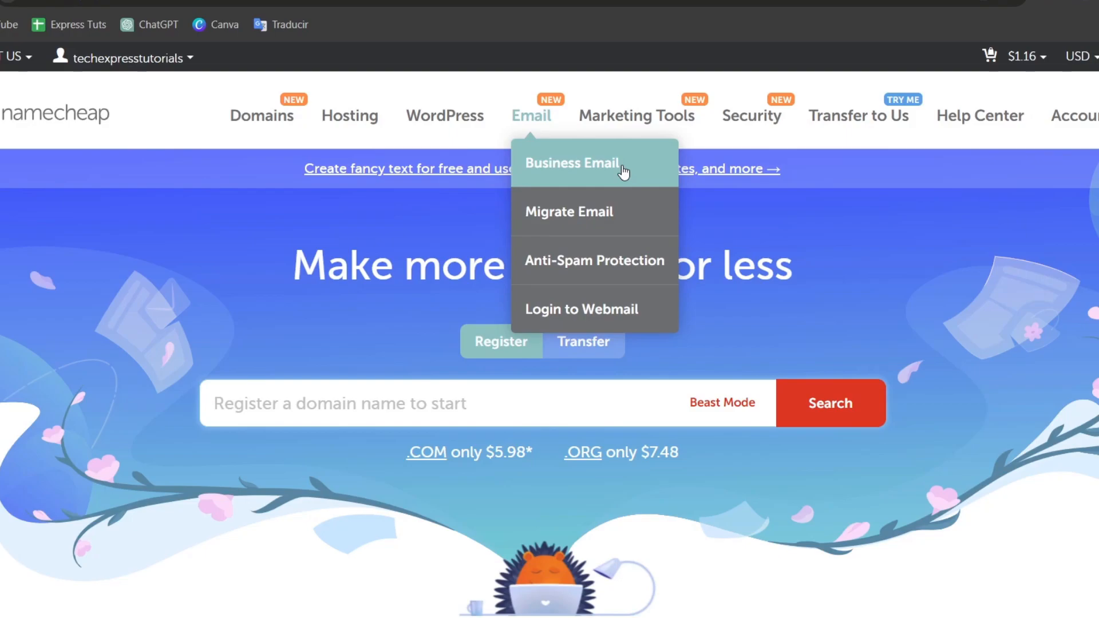
{"action": "left_click", "coordinate": [340, 403]}
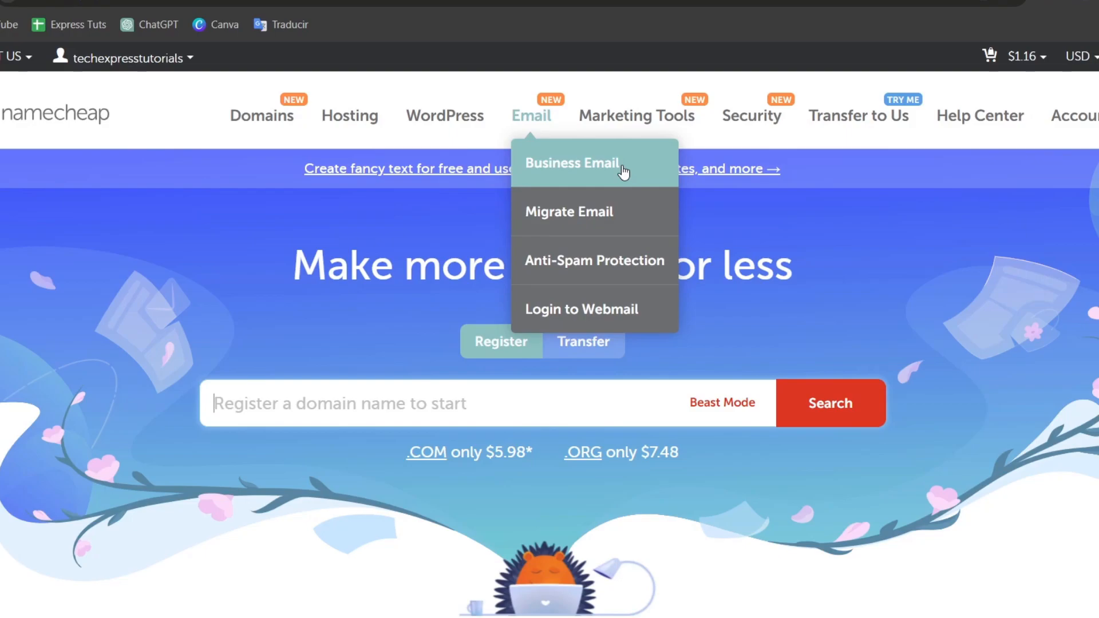
{"action": "mouse_move", "coordinate": [261, 115]}
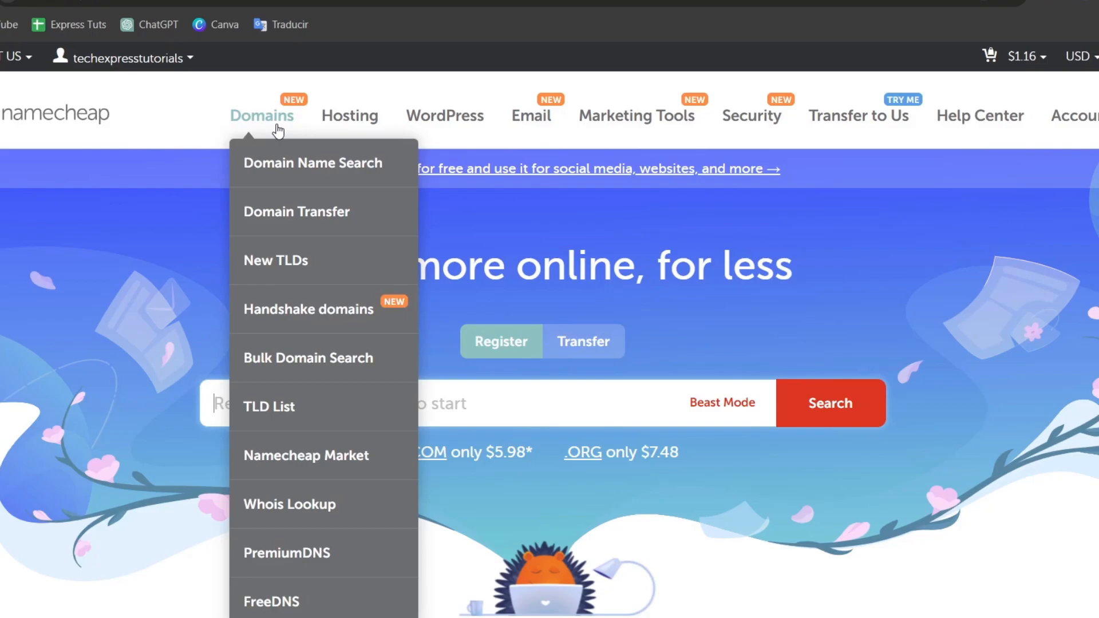
{"action": "mouse_move", "coordinate": [264, 185]}
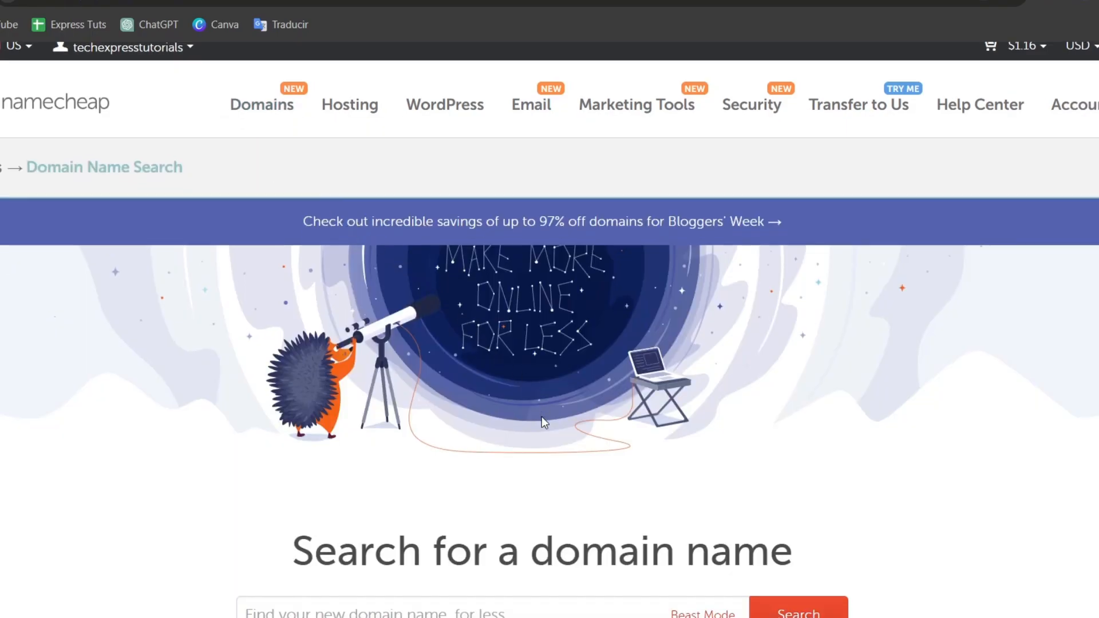
Search 'techexpress' and review results showing techexpress.com taken with alternatives
{"action": "scroll", "scroll_direction": "down", "scroll_amount": 3}
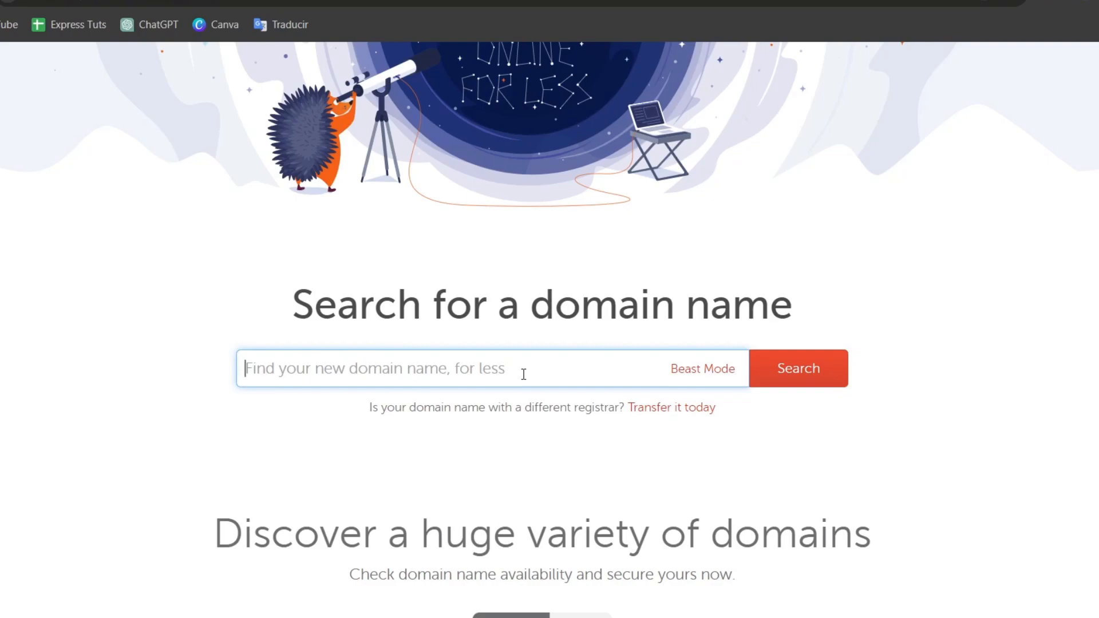
{"action": "type", "text": "techexpress"}
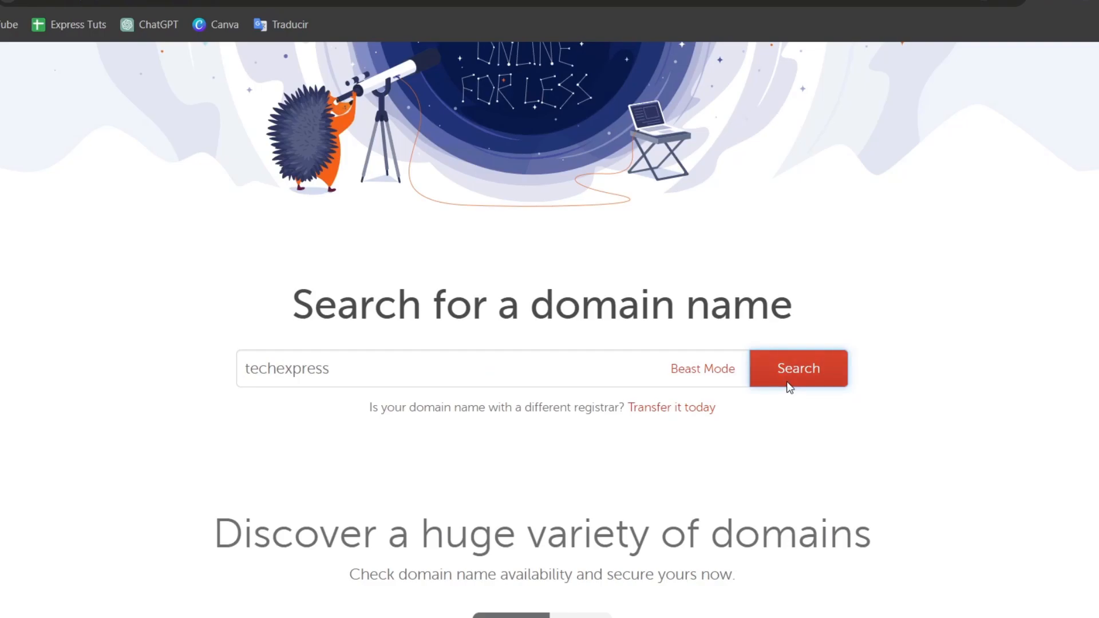
{"action": "left_click", "coordinate": [798, 368]}
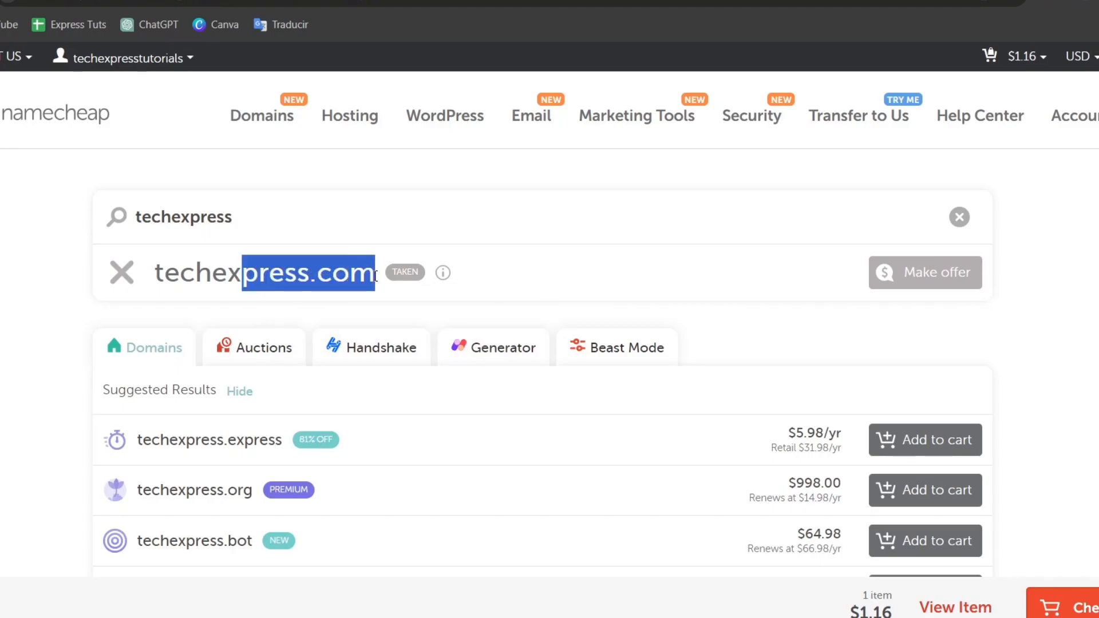
{"action": "scroll", "scroll_direction": "down", "scroll_amount": 3}
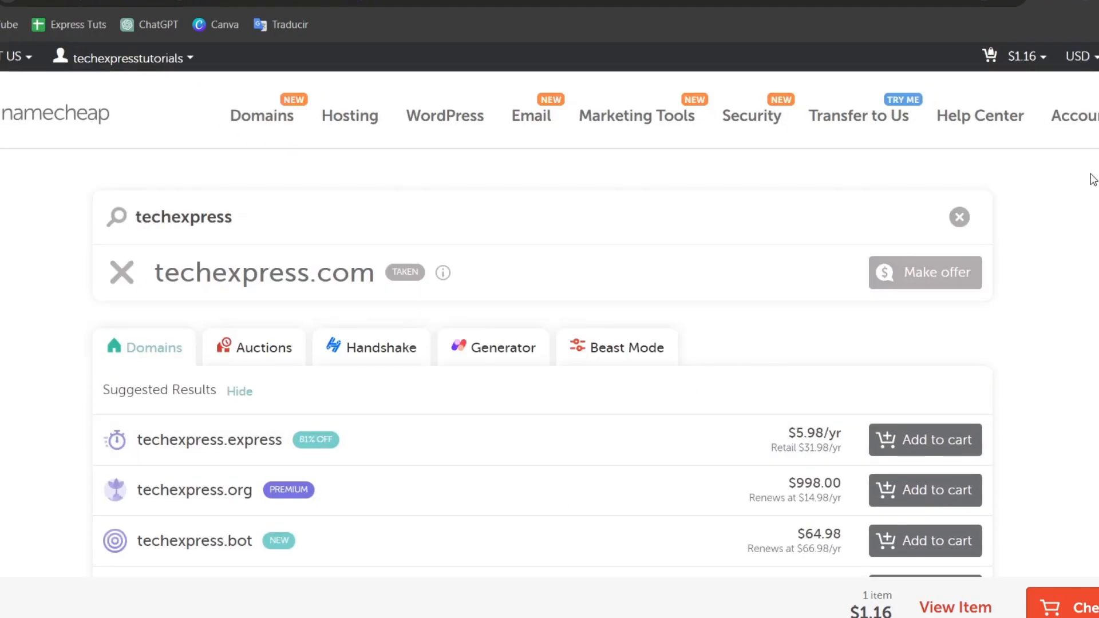
View the Domain List showing cutncull.store and techexpress.lat both active
{"action": "left_click", "coordinate": [1075, 115]}
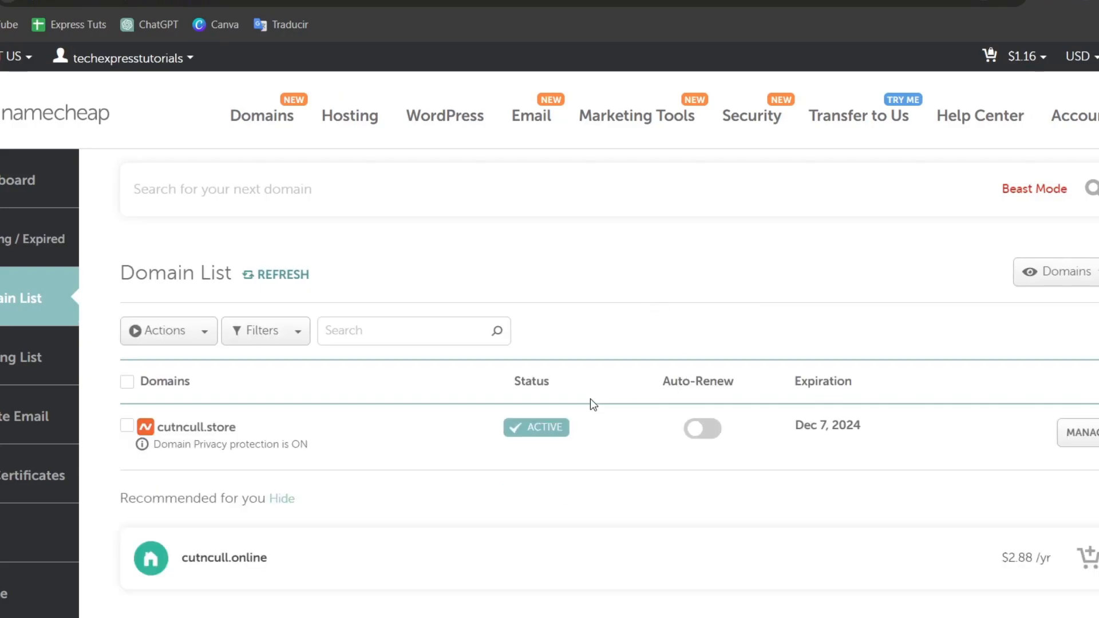
{"action": "scroll", "scroll_direction": "down", "scroll_amount": 3}
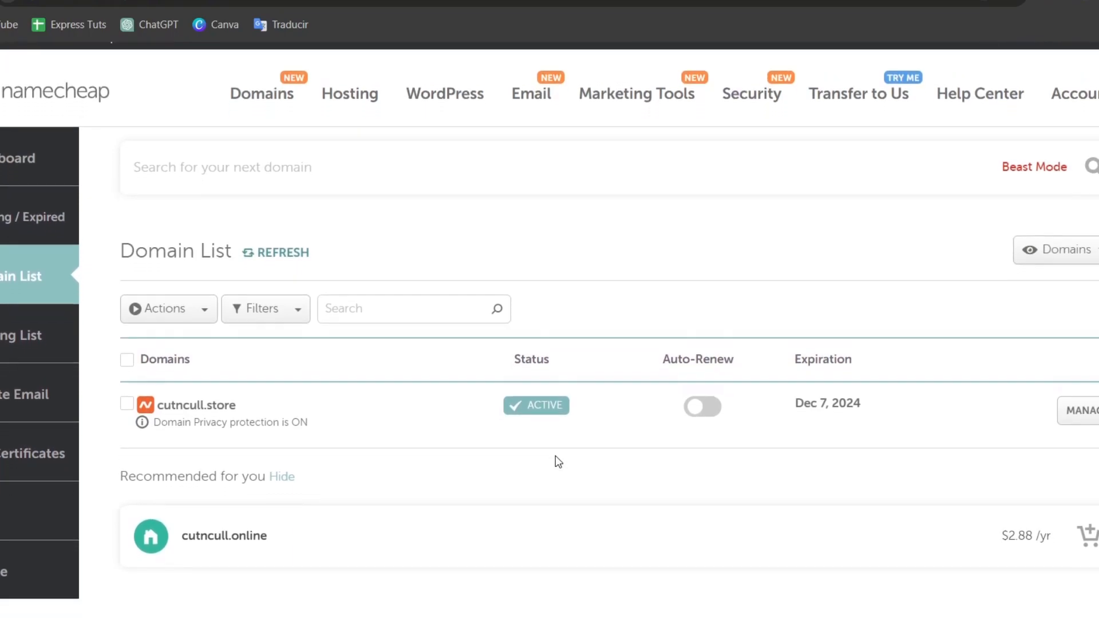
{"action": "scroll", "scroll_direction": "down", "scroll_amount": 3}
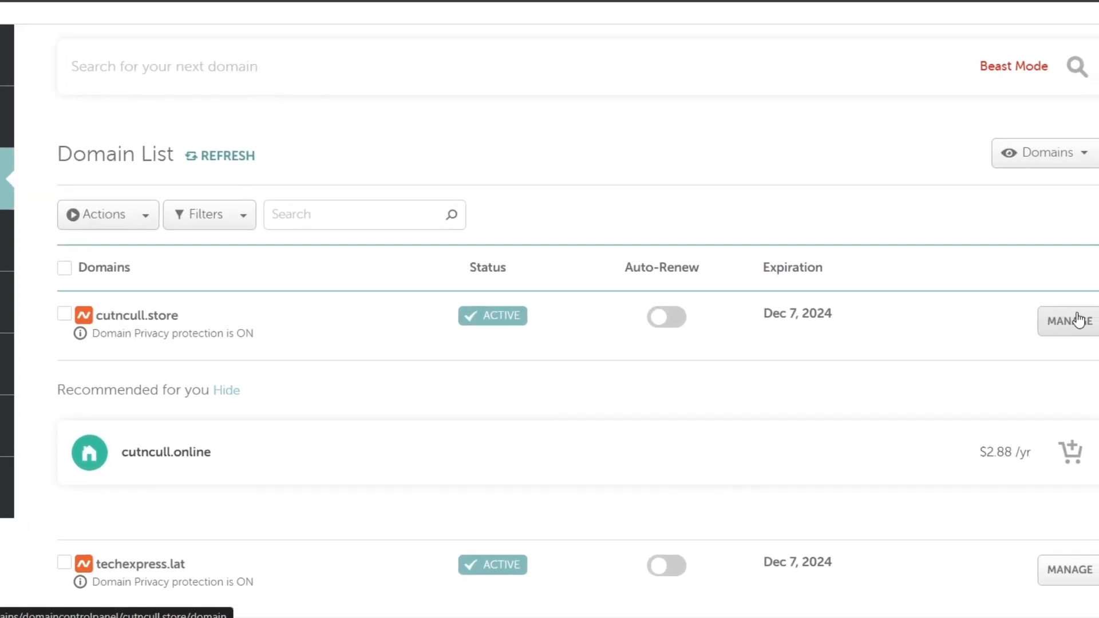
{"action": "scroll", "scroll_direction": "down", "scroll_amount": 3}
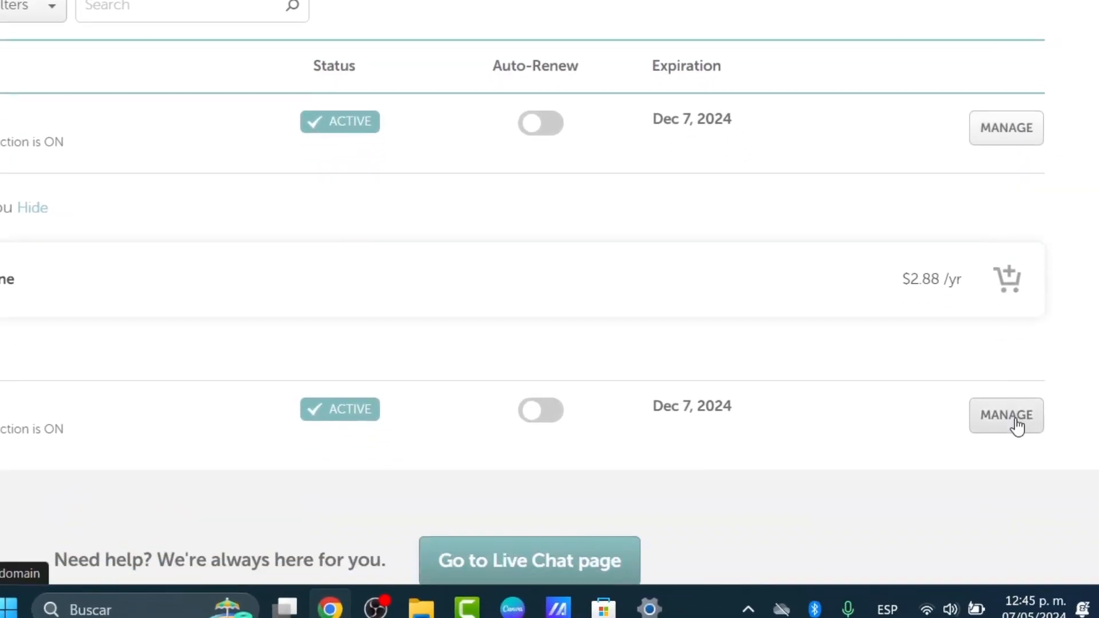
View cutncull.store details: active status, privacy protection on, Namecheap BasicDNS
{"action": "left_click", "coordinate": [1006, 414]}
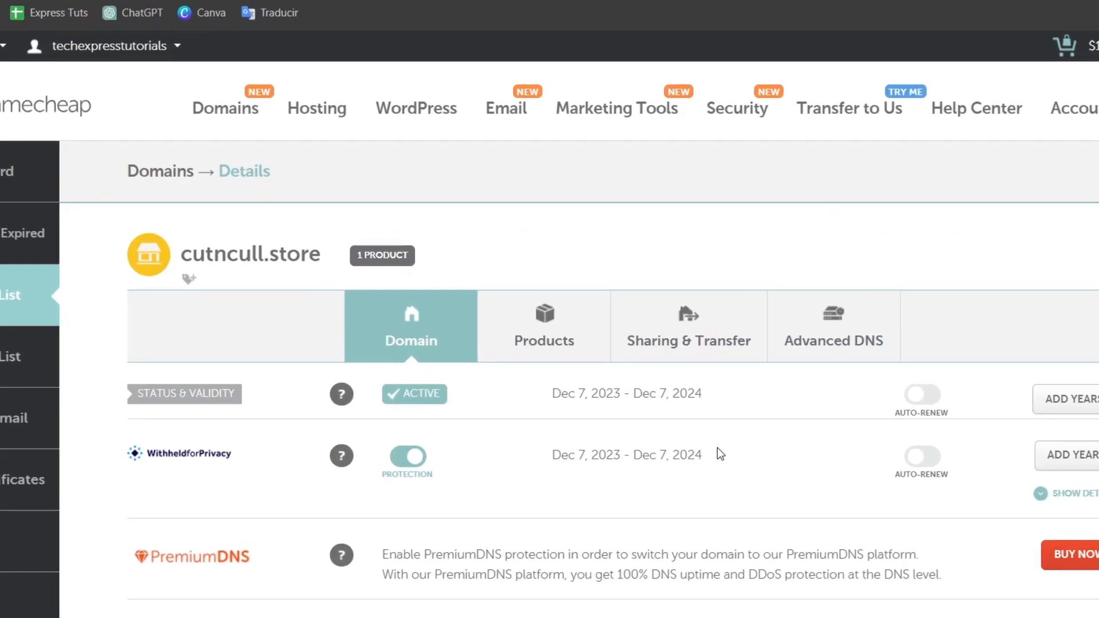
{"action": "scroll", "scroll_direction": "down", "scroll_amount": 3}
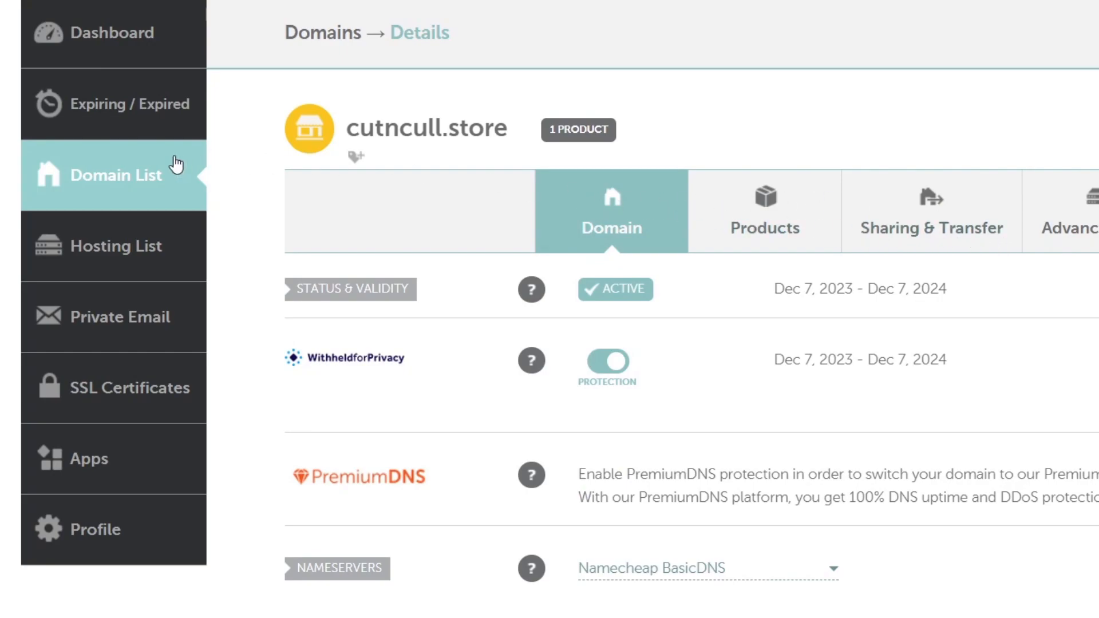
{"action": "mouse_move", "coordinate": [142, 332]}
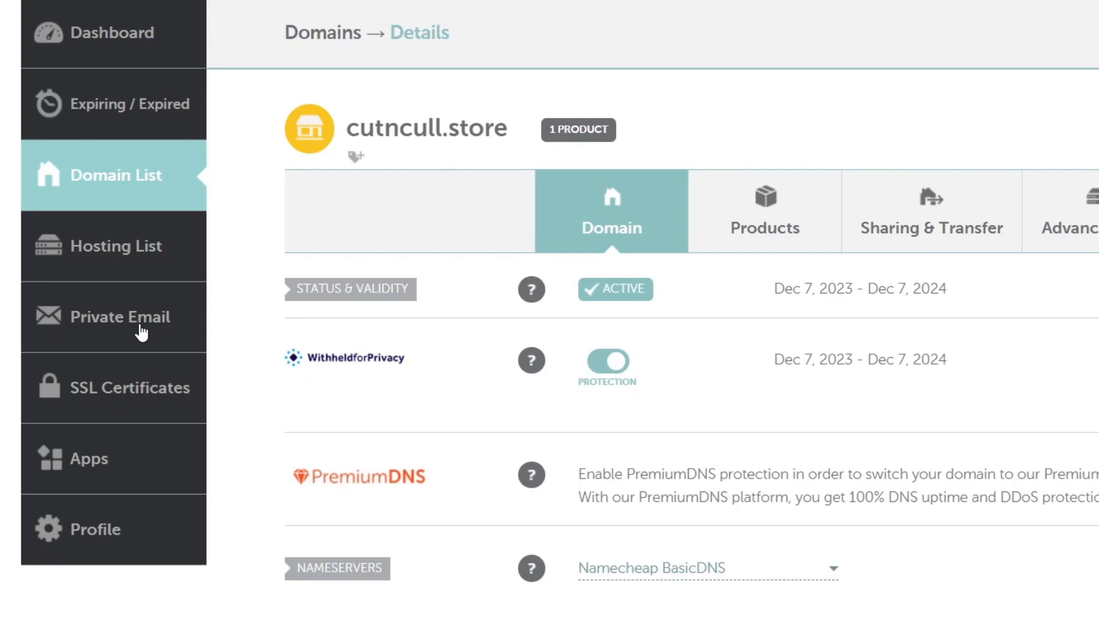
Review the Private Email free-trial plans and choose the Starter plan
{"action": "left_click", "coordinate": [120, 317]}
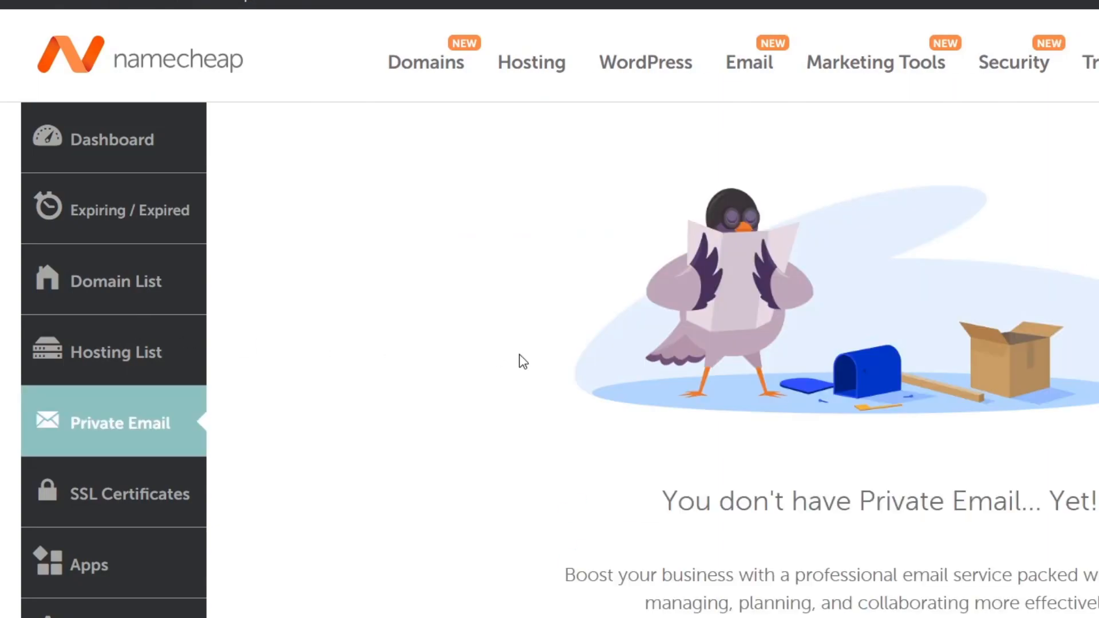
{"action": "scroll", "scroll_direction": "down", "scroll_amount": 3}
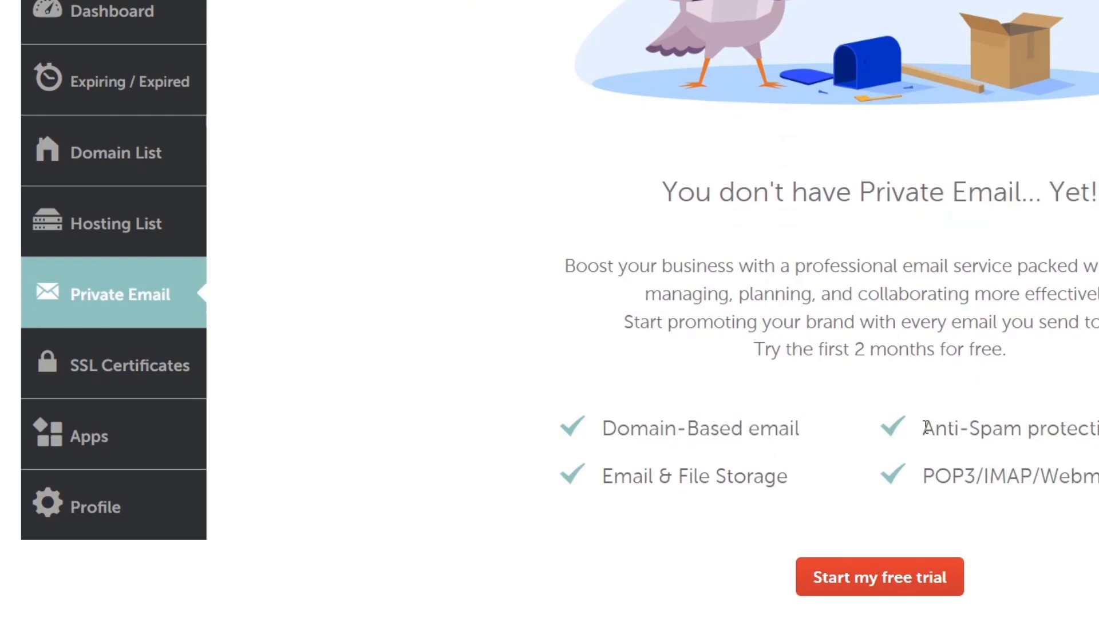
{"action": "double_click", "coordinate": [694, 476]}
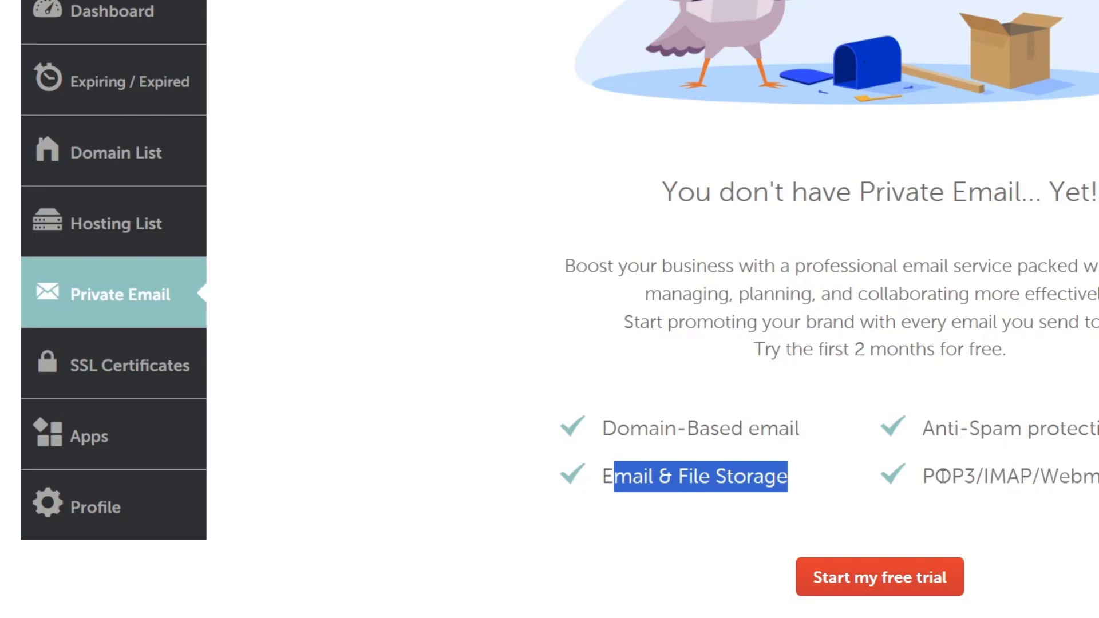
{"action": "scroll", "scroll_direction": "down", "scroll_amount": 3}
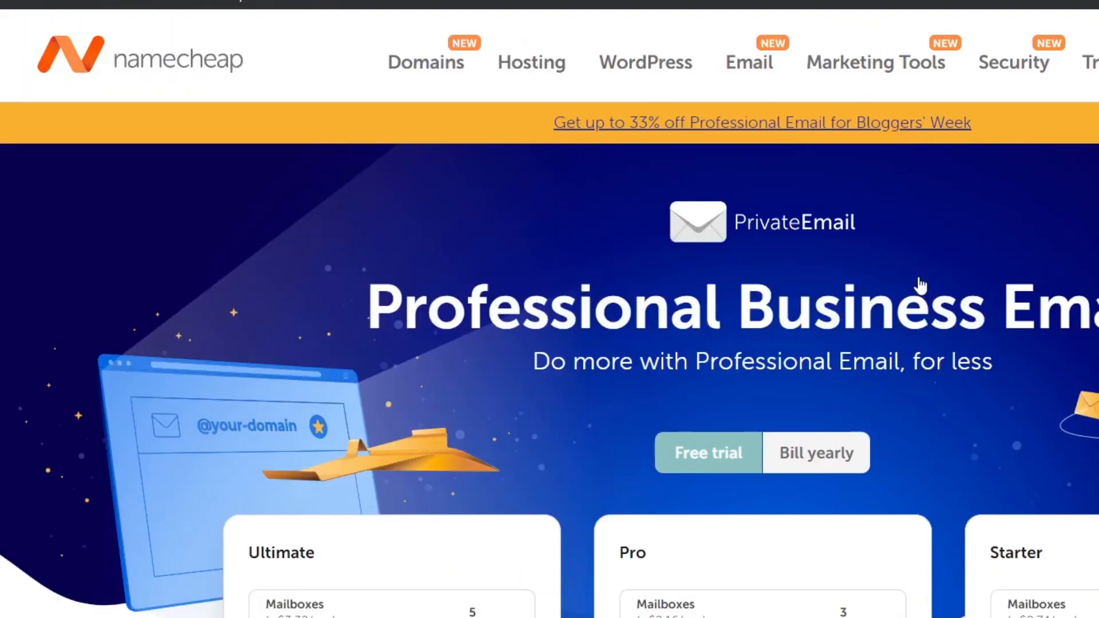
{"action": "scroll", "scroll_direction": "down", "scroll_amount": 3}
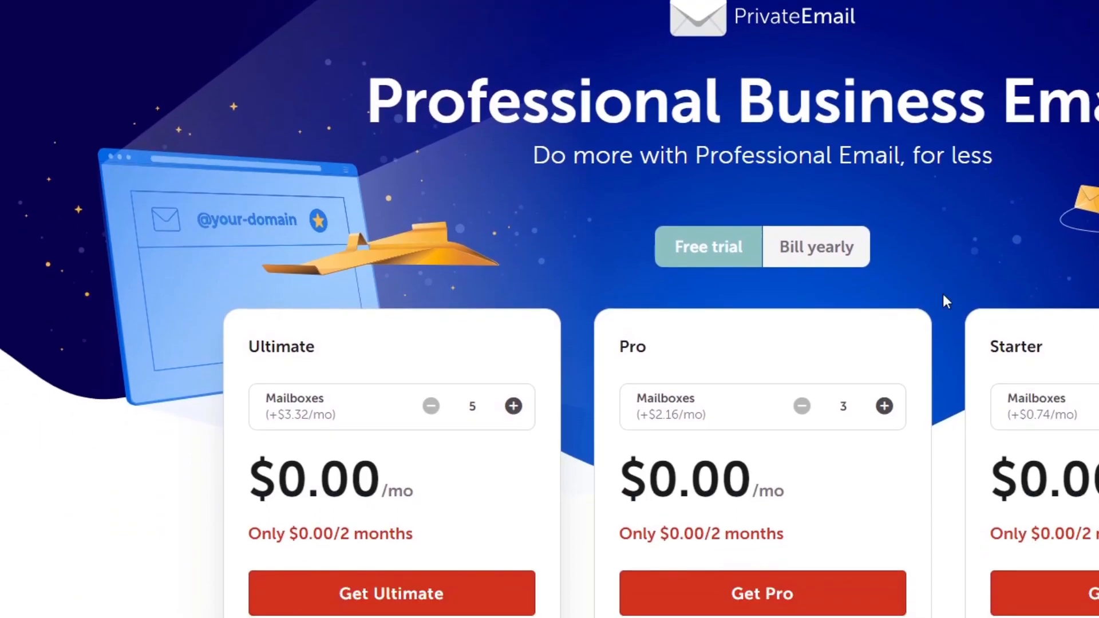
{"action": "scroll", "scroll_direction": "down", "scroll_amount": 3}
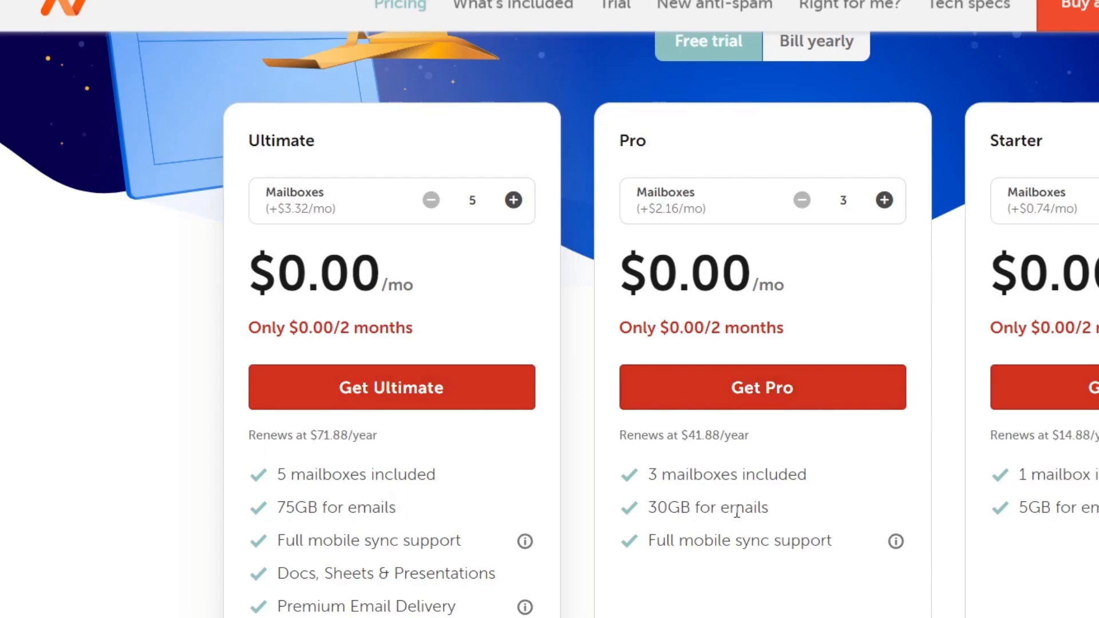
{"action": "scroll", "scroll_direction": "down", "scroll_amount": 3}
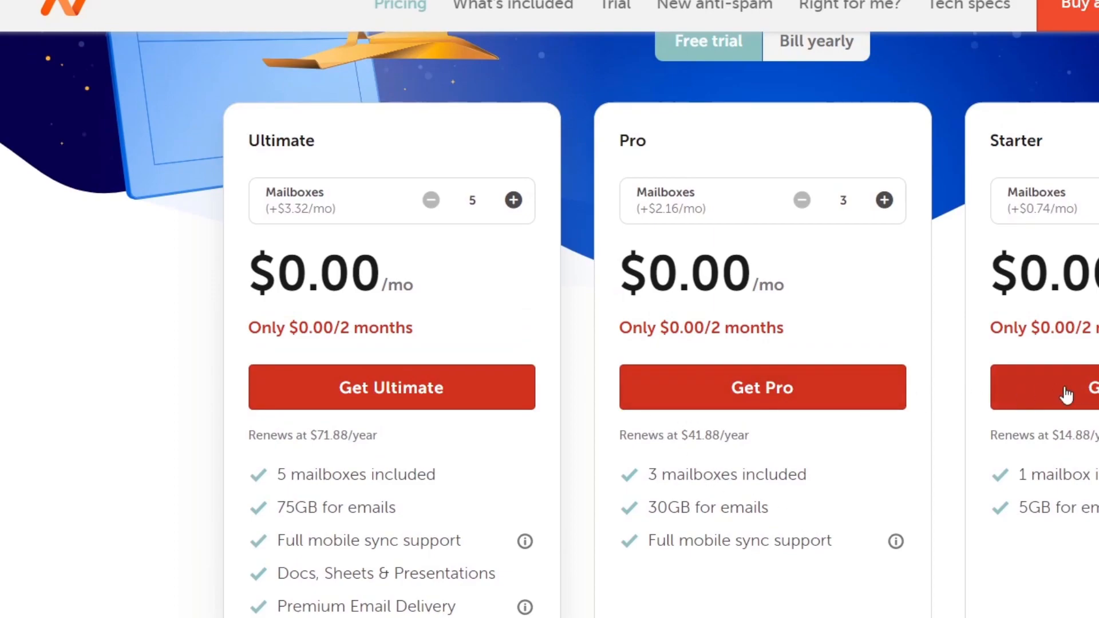
{"action": "mouse_move", "coordinate": [1091, 429]}
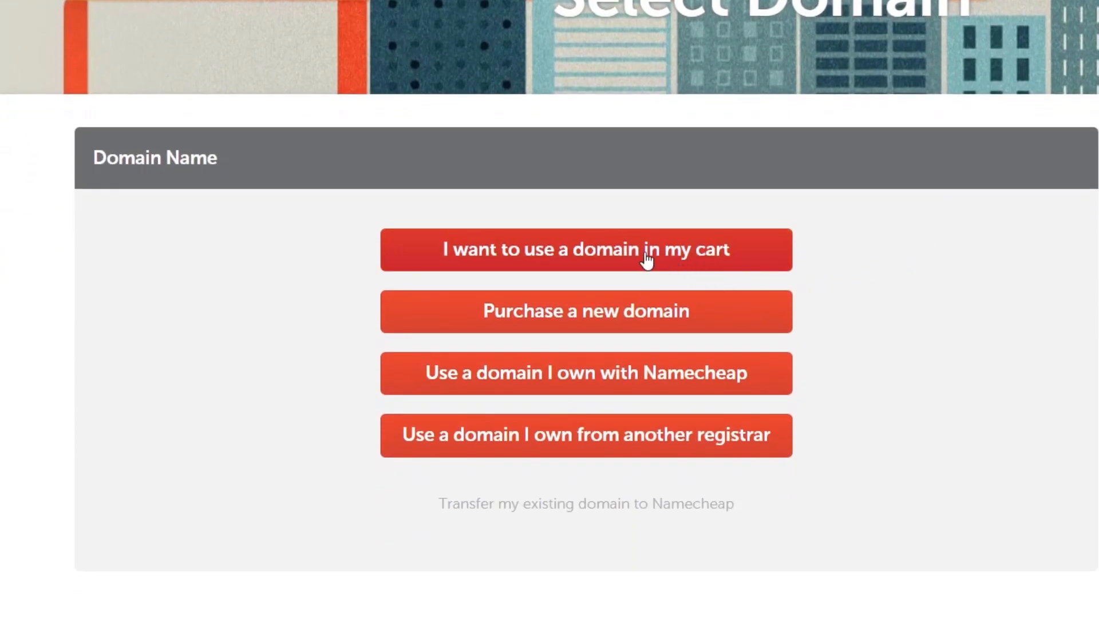
{"action": "mouse_move", "coordinate": [505, 258]}
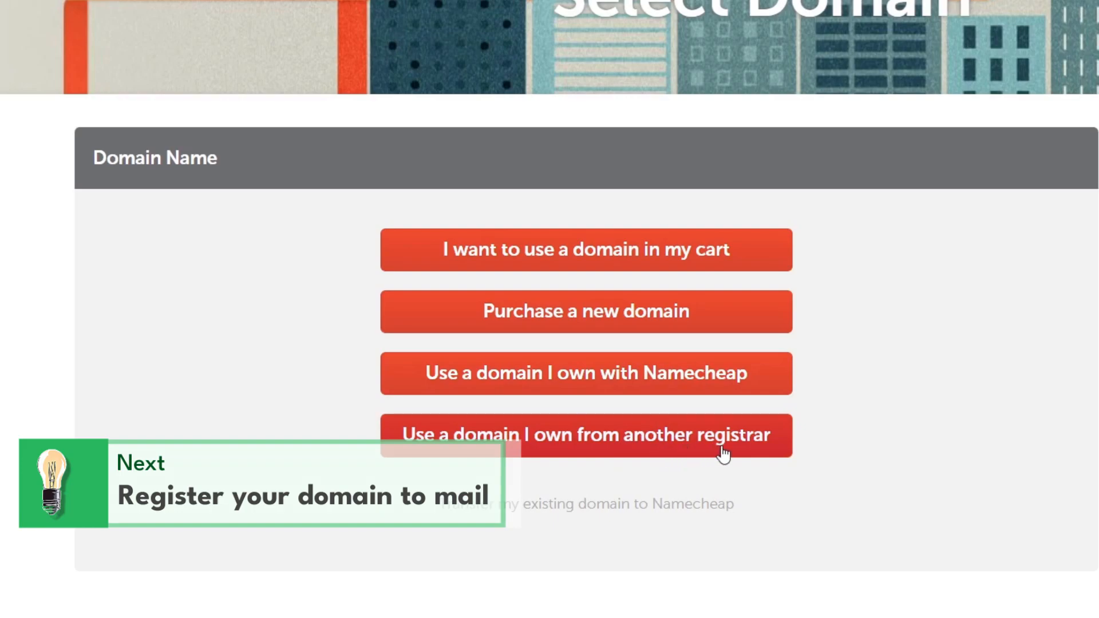
Choose 'Use a domain I own with Namecheap' to list existing domains
{"action": "left_click", "coordinate": [585, 373]}
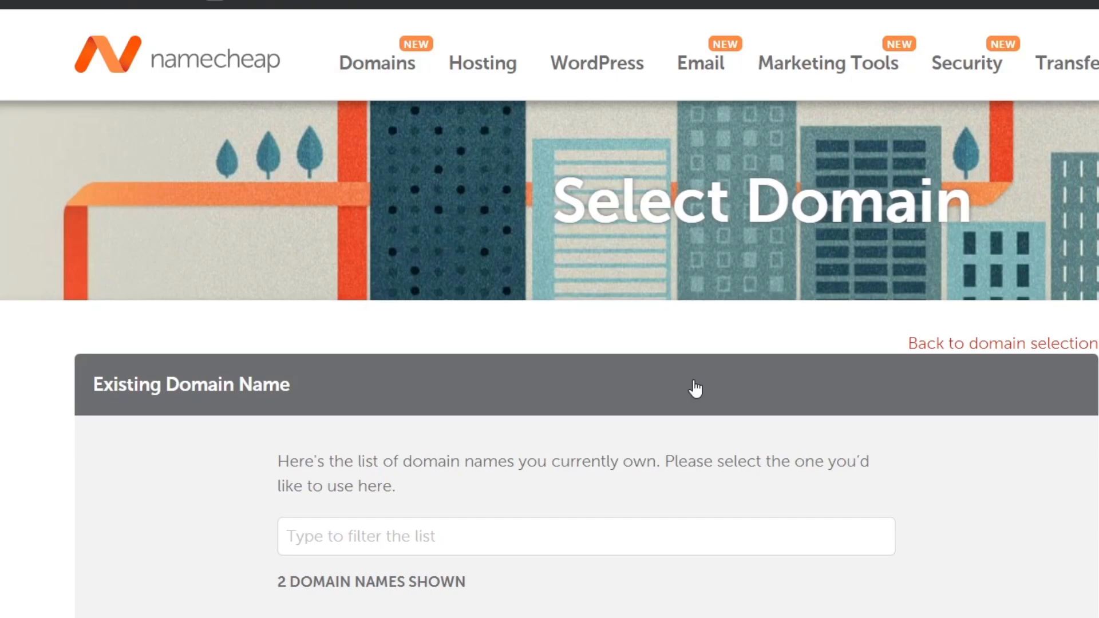
Select techexpress.lat, add the Starter Email trial to the cart and confirm the order
{"action": "scroll", "scroll_direction": "down", "scroll_amount": 3}
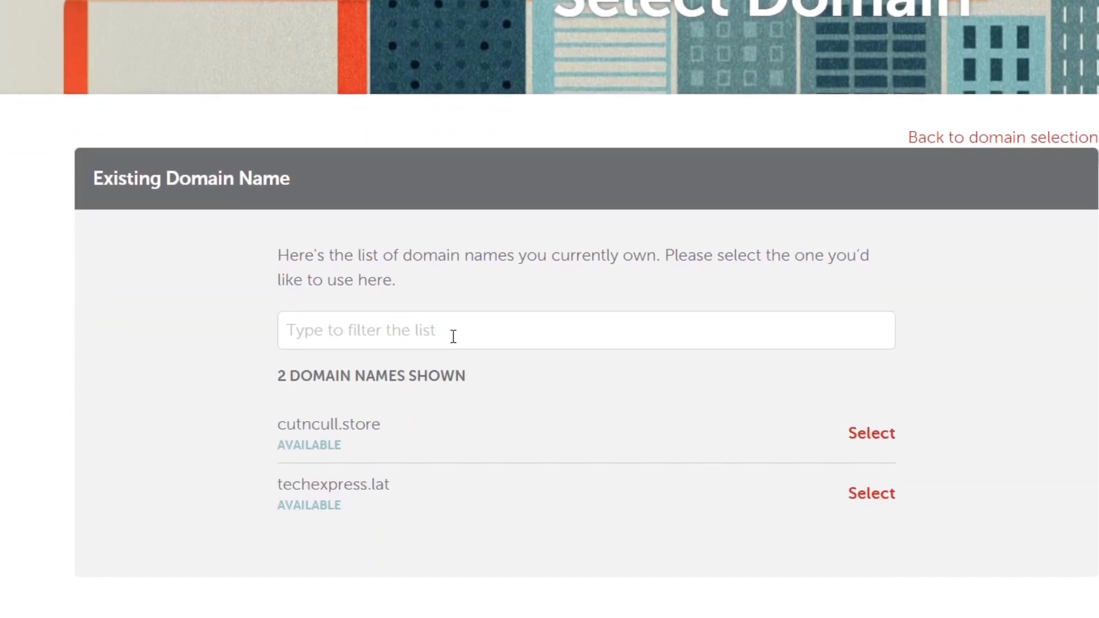
{"action": "left_click_drag", "start_coordinate": [383, 255], "coordinate": [540, 256]}
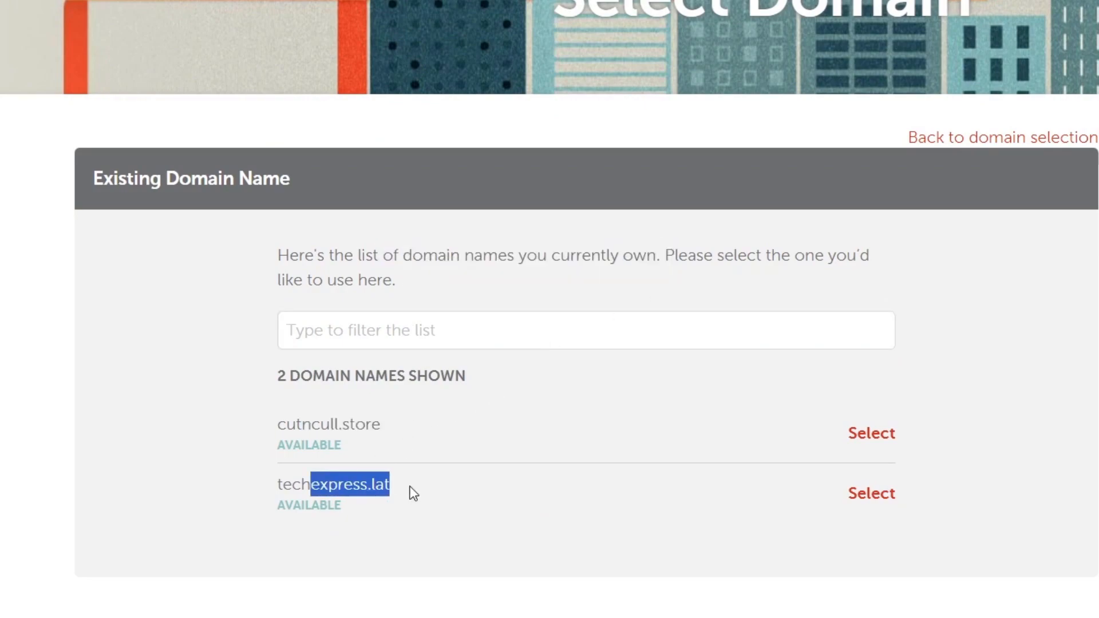
{"action": "left_click", "coordinate": [870, 492]}
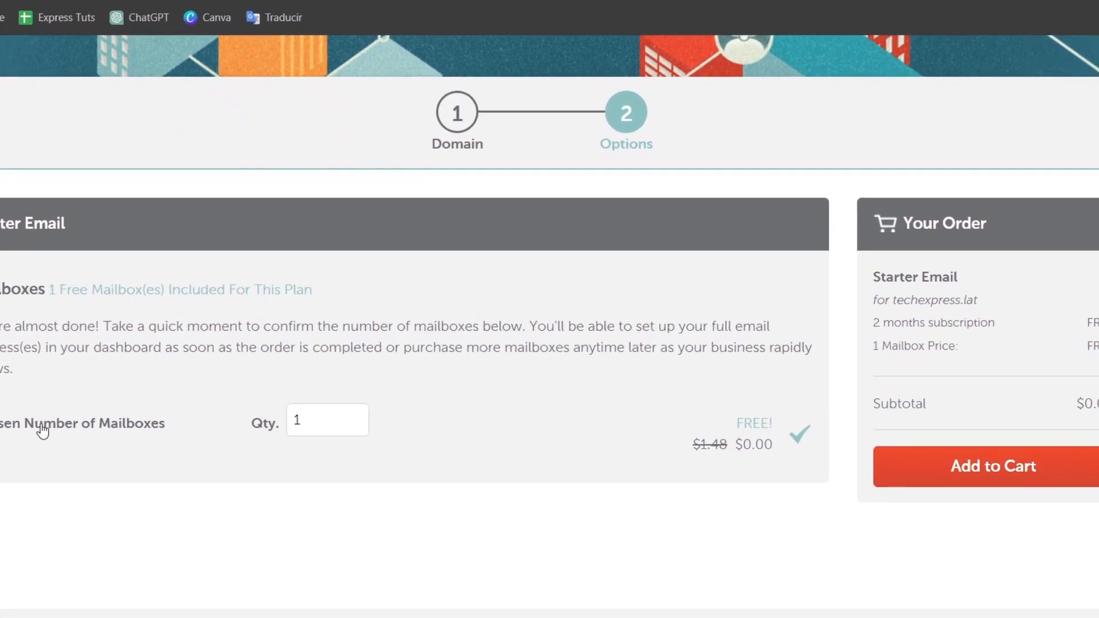
{"action": "left_click", "coordinate": [991, 466]}
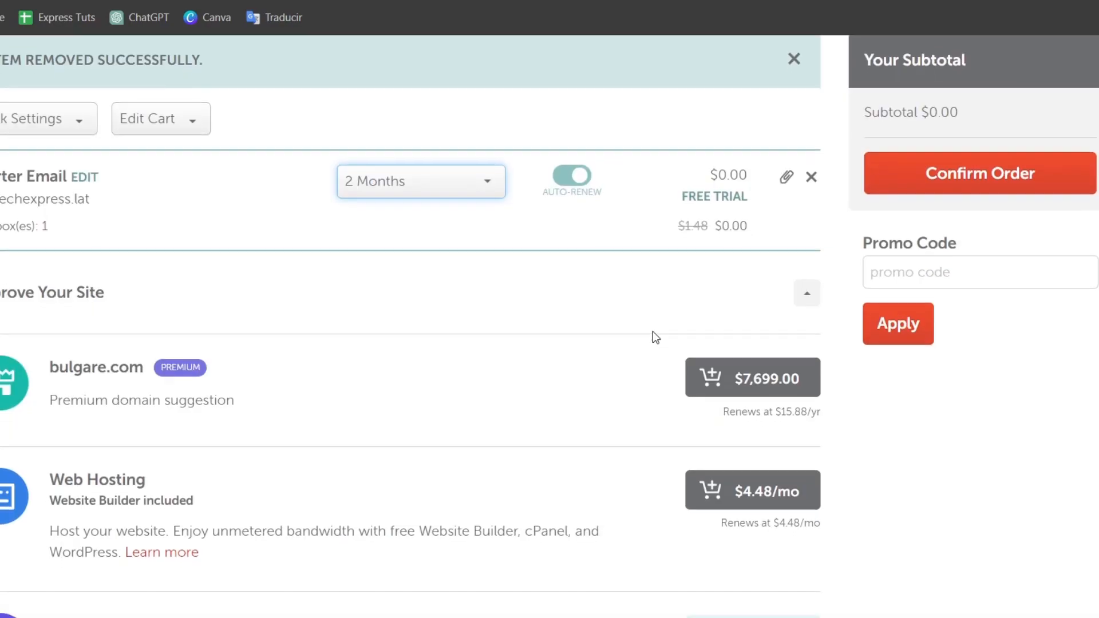
{"action": "scroll", "scroll_direction": "down", "scroll_amount": 3}
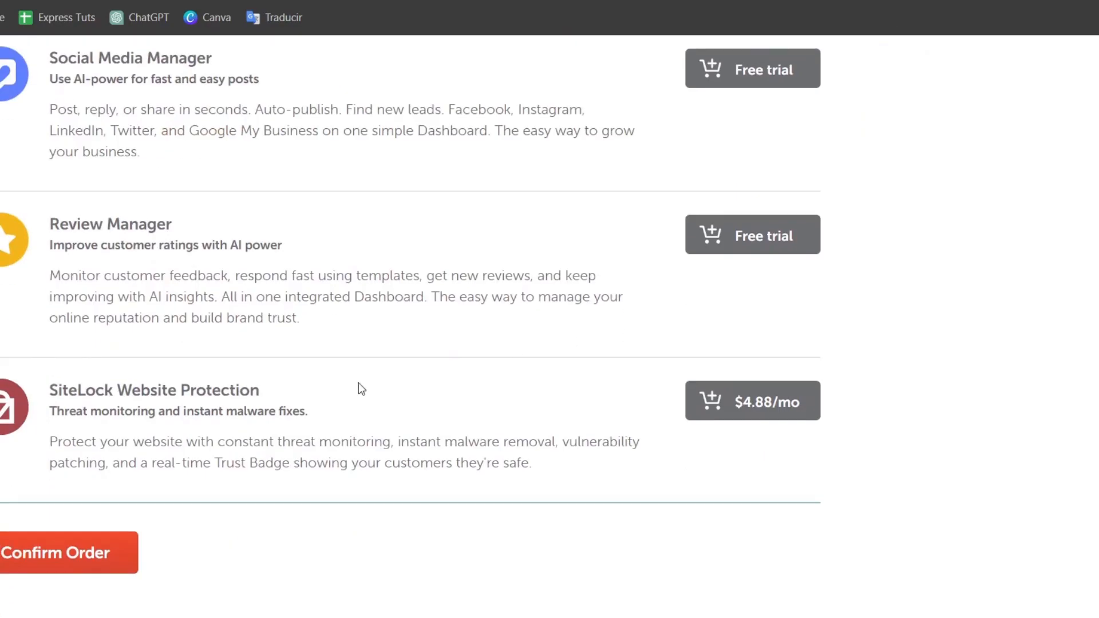
{"action": "left_click", "coordinate": [56, 552]}
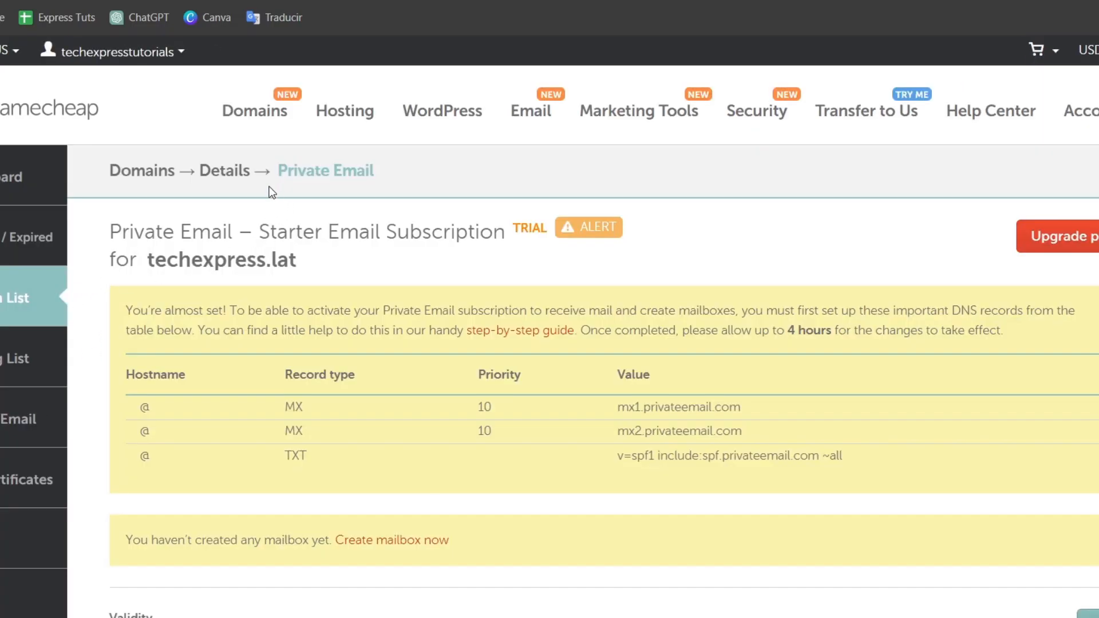
{"action": "scroll", "scroll_direction": "down", "scroll_amount": 3}
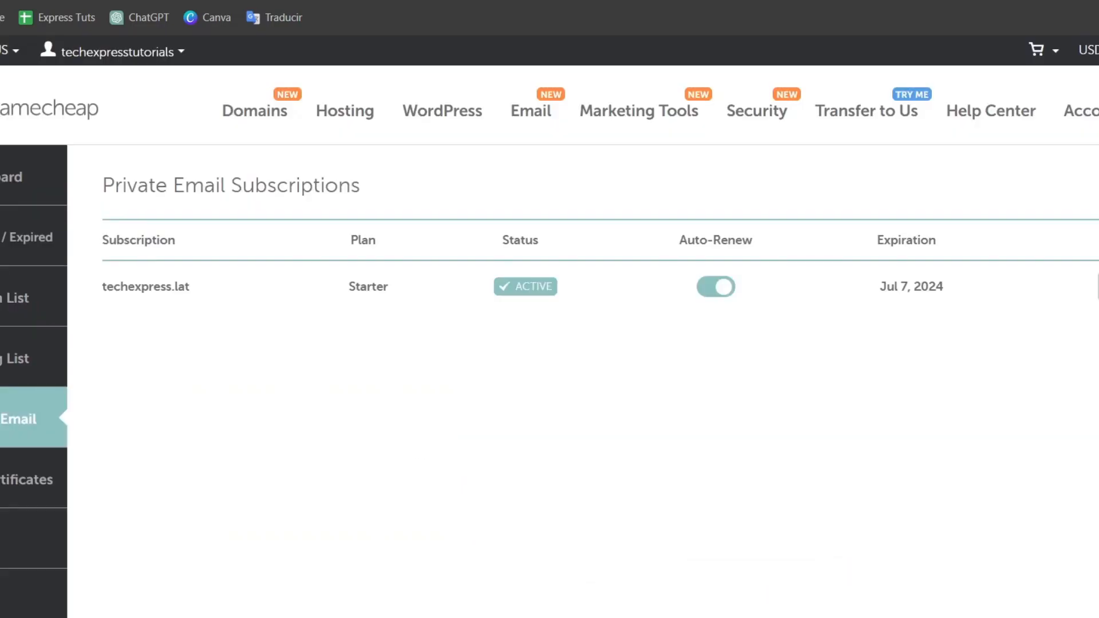
{"action": "left_click", "coordinate": [146, 286]}
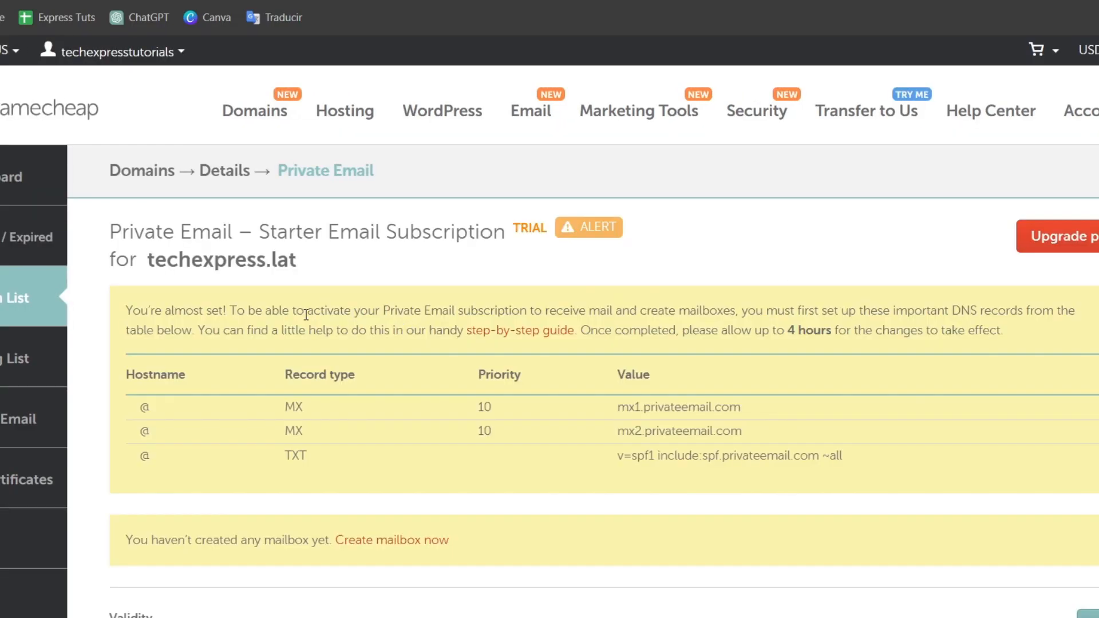
{"action": "left_click_drag", "start_coordinate": [307, 310], "coordinate": [573, 310]}
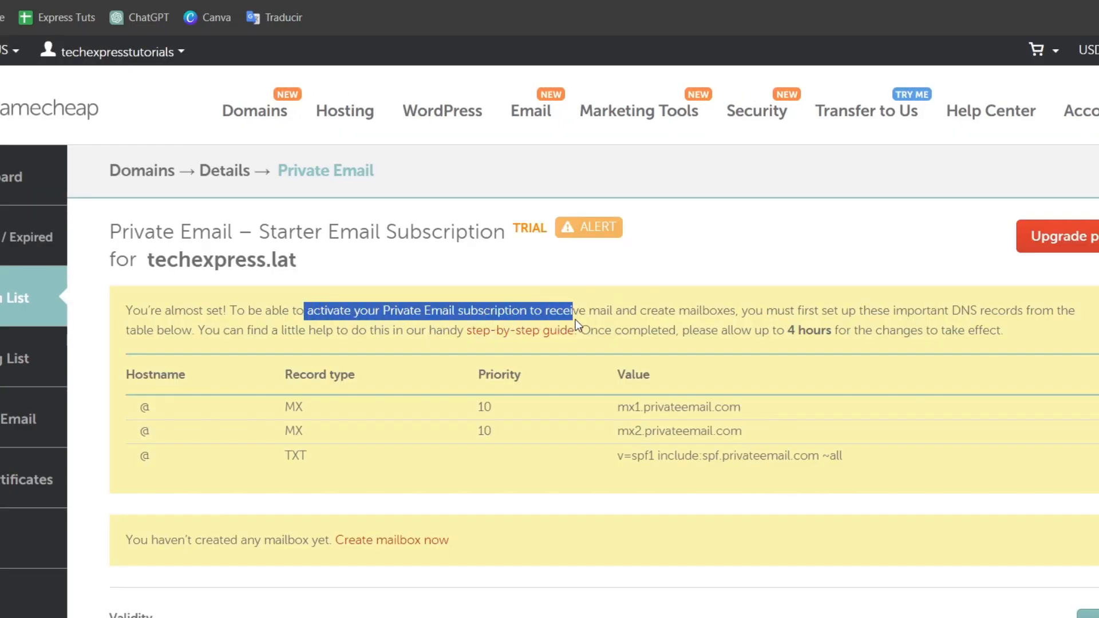
{"action": "left_click_drag", "start_coordinate": [573, 311], "coordinate": [1023, 311]}
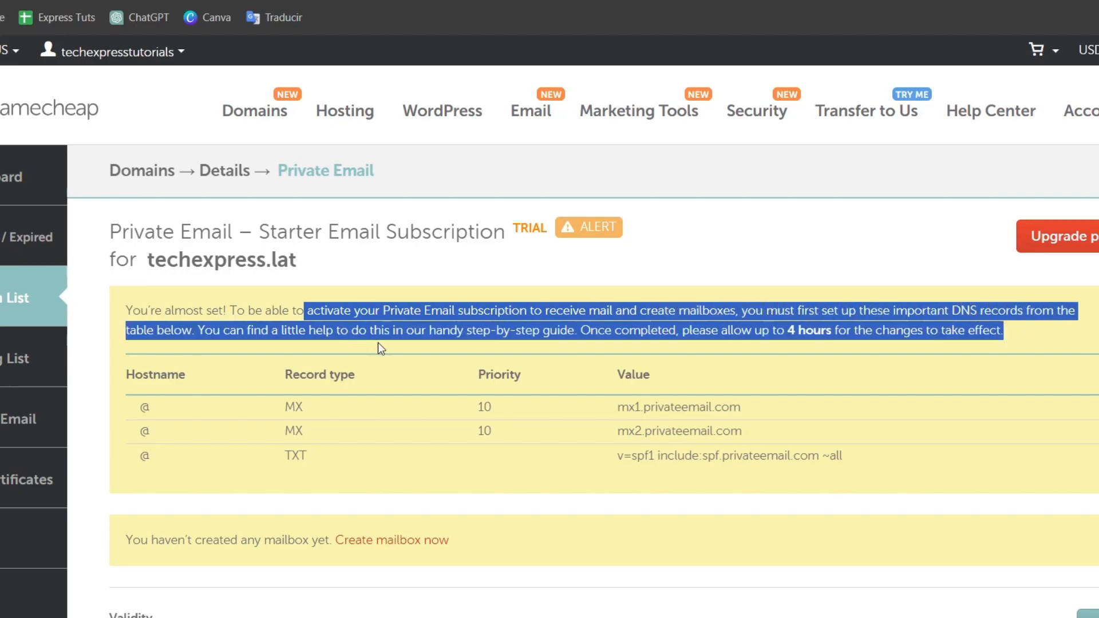
{"action": "scroll", "scroll_direction": "down", "scroll_amount": 3}
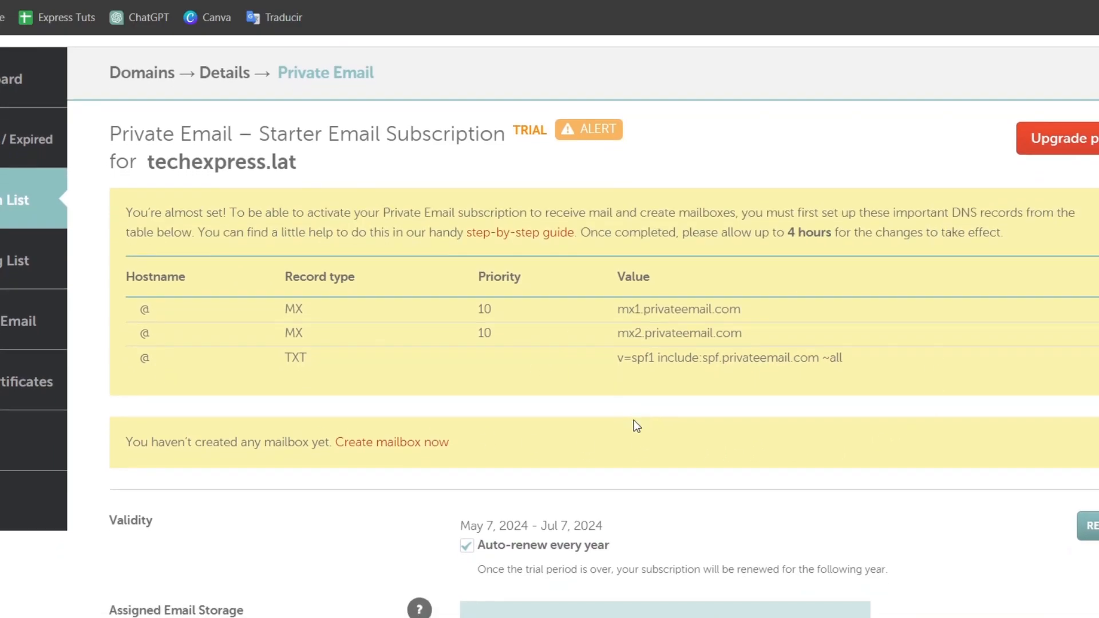
{"action": "scroll", "scroll_direction": "down", "scroll_amount": 3}
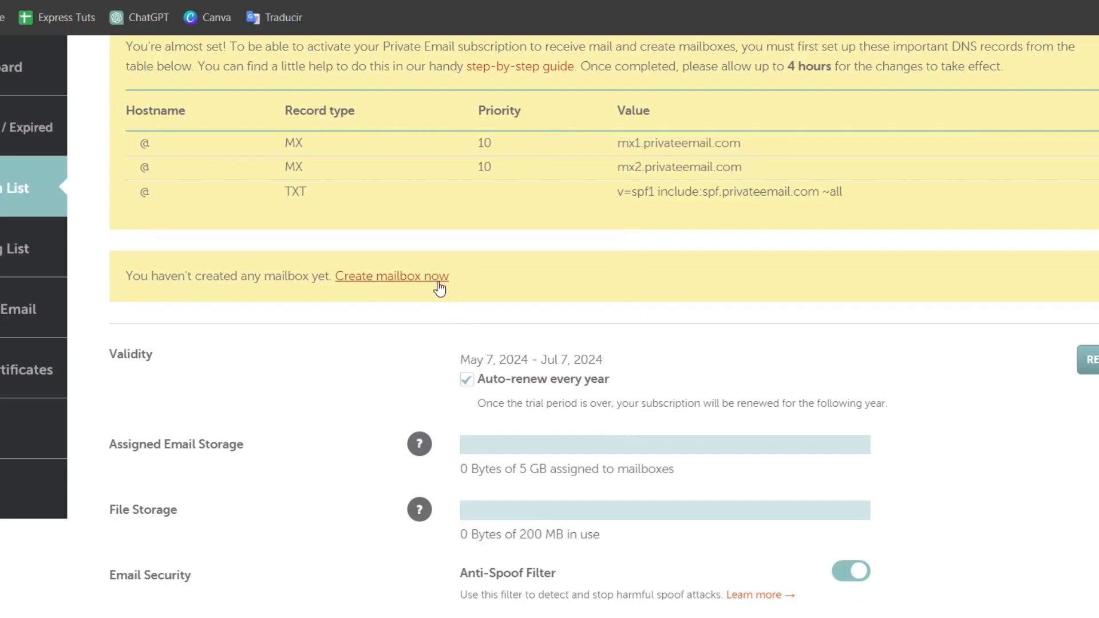
{"action": "left_click", "coordinate": [392, 276]}
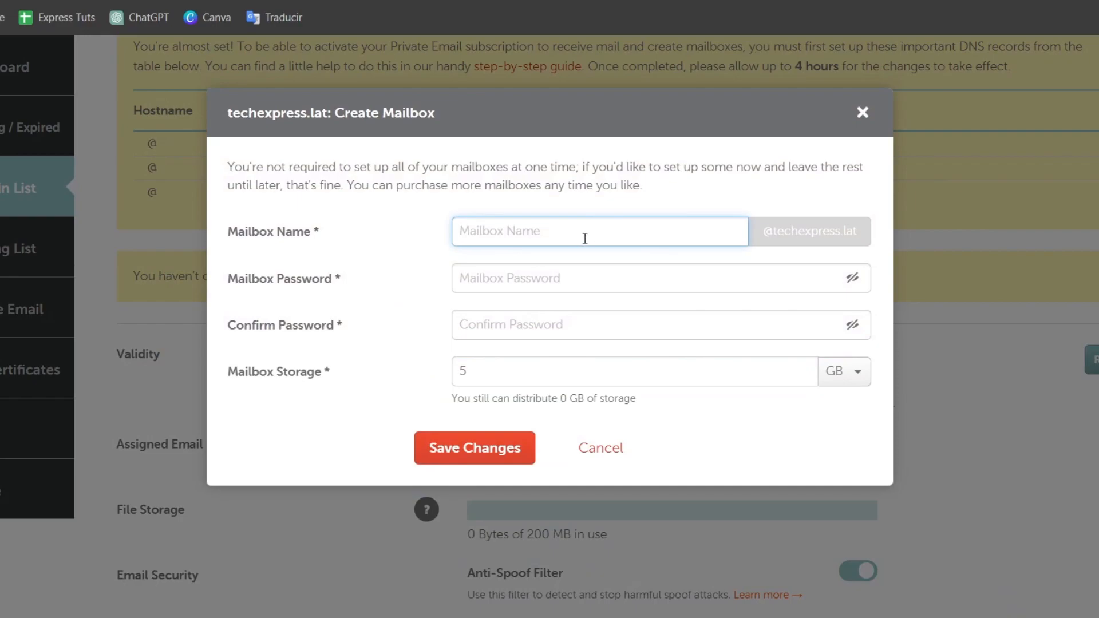
{"action": "type", "text": "contact"}
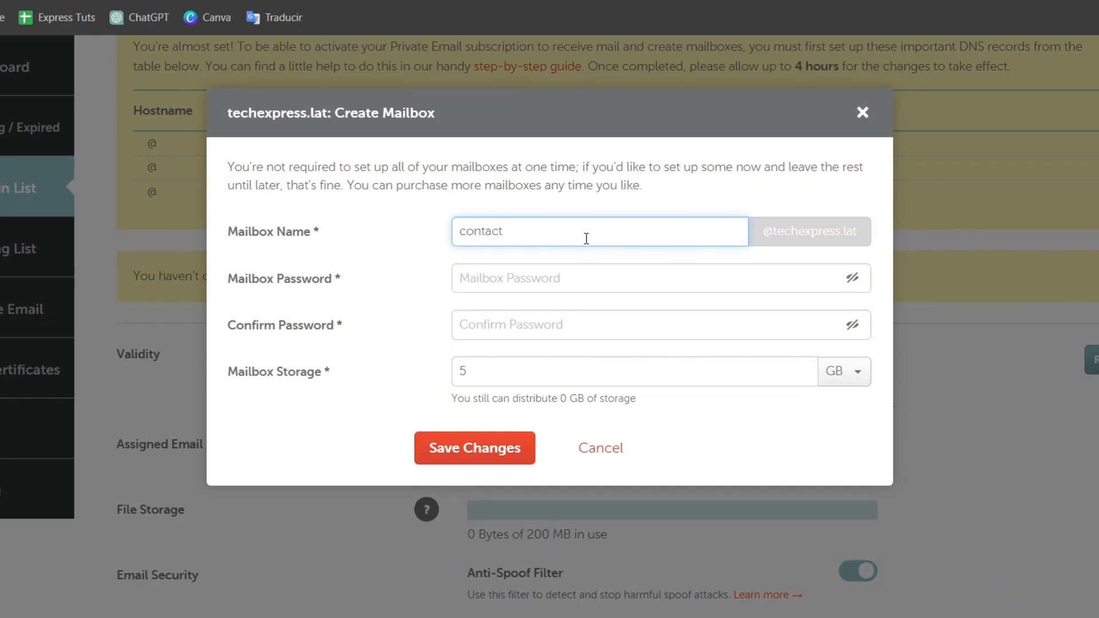
{"action": "double_click", "coordinate": [810, 231]}
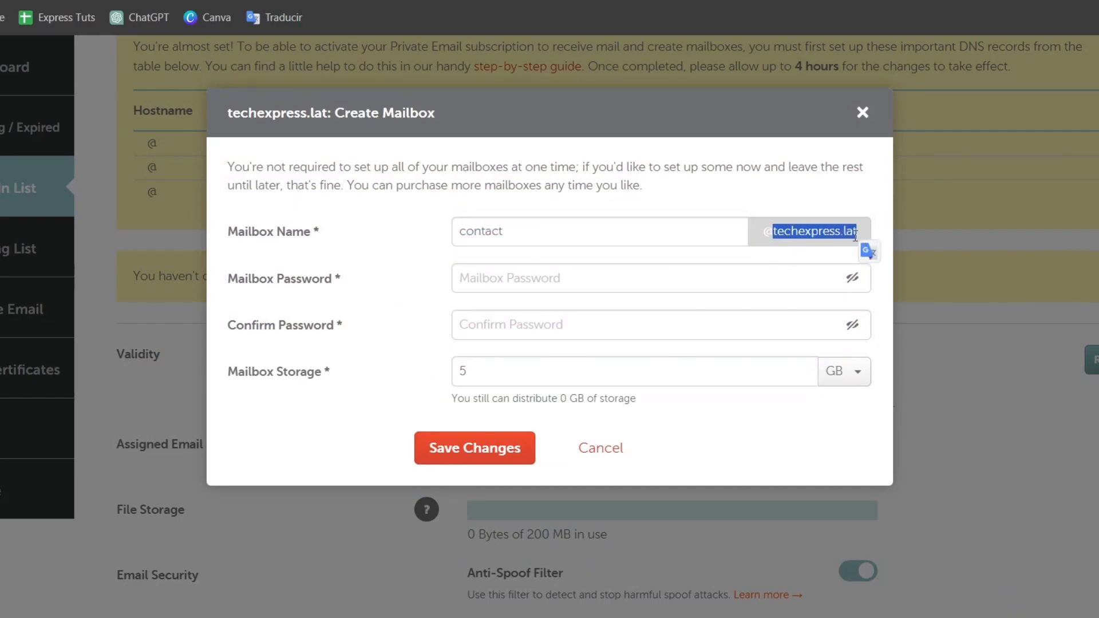
{"action": "left_click", "coordinate": [660, 277]}
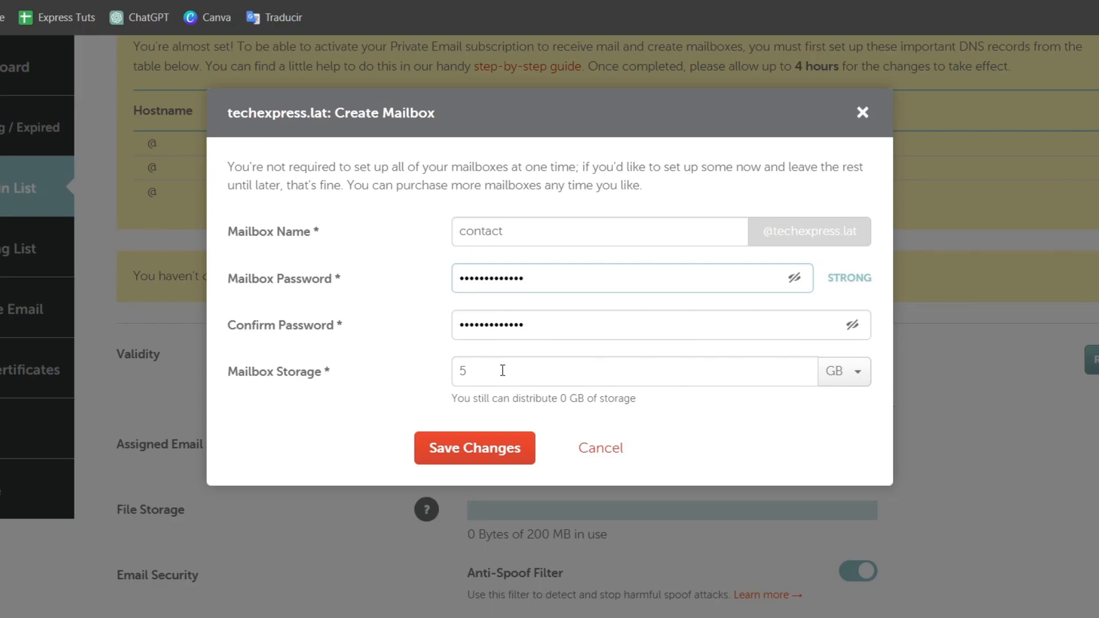
{"action": "mouse_move", "coordinate": [539, 378]}
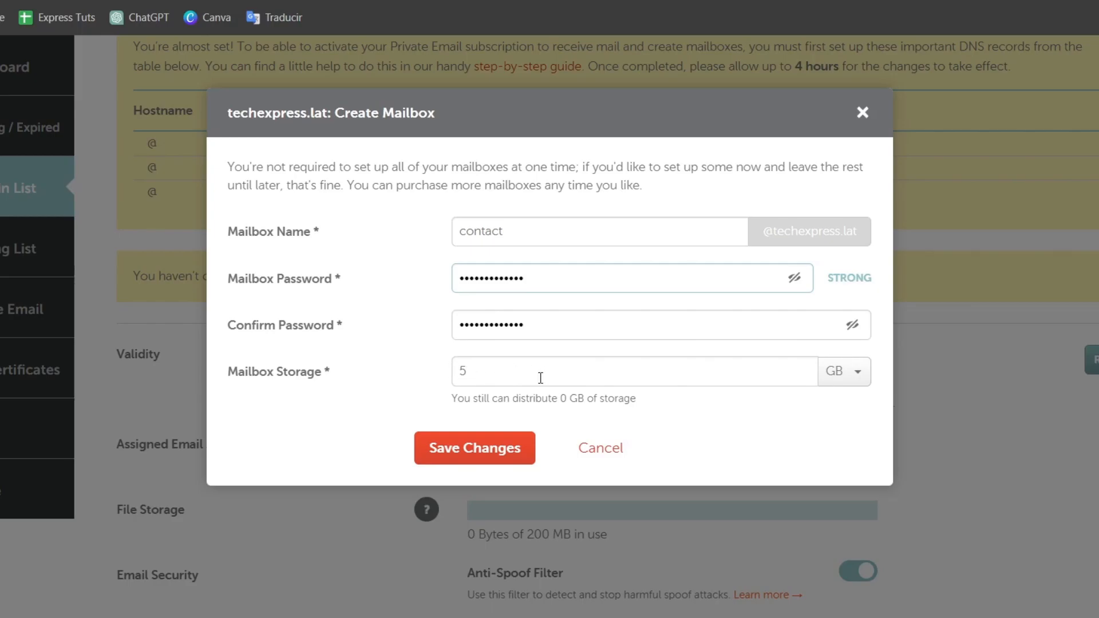
{"action": "left_click", "coordinate": [474, 448]}
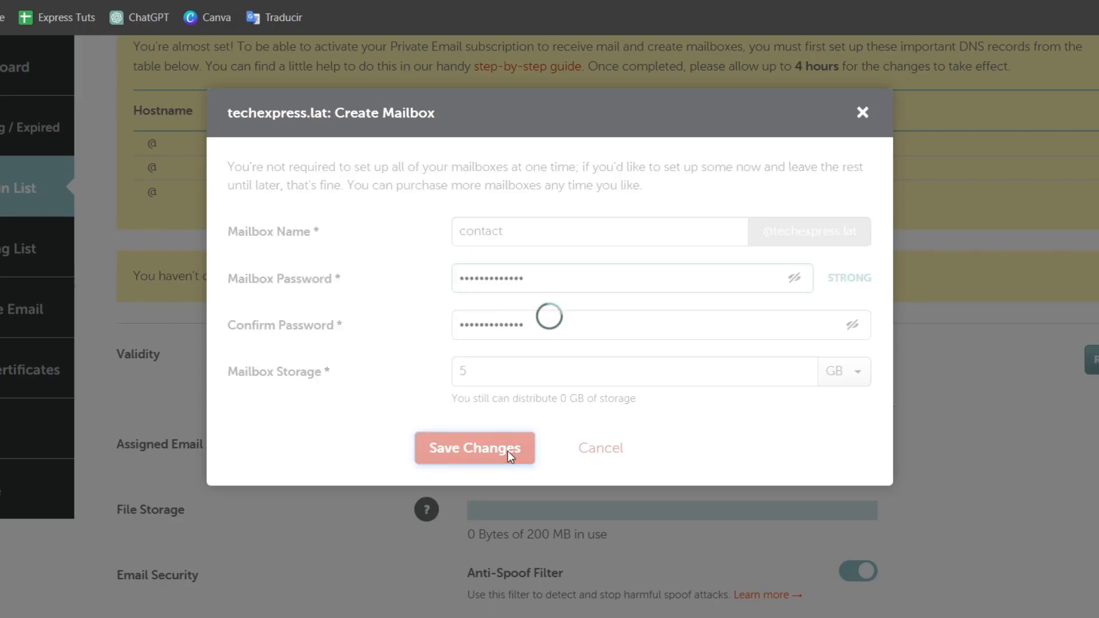
{"action": "left_click", "coordinate": [474, 448]}
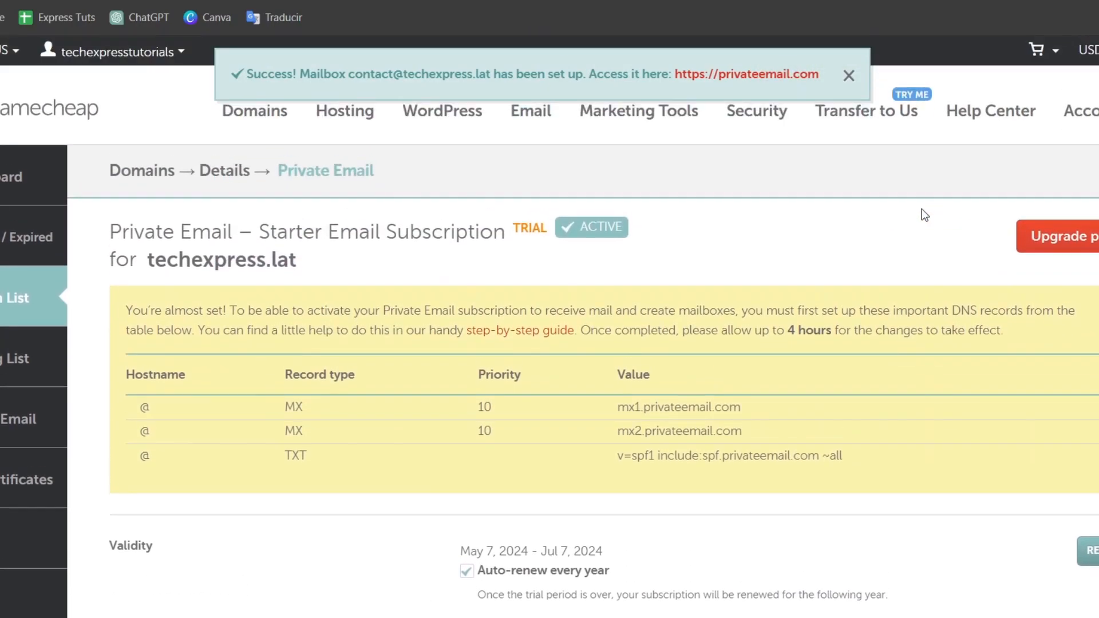
{"action": "right_click", "coordinate": [746, 73]}
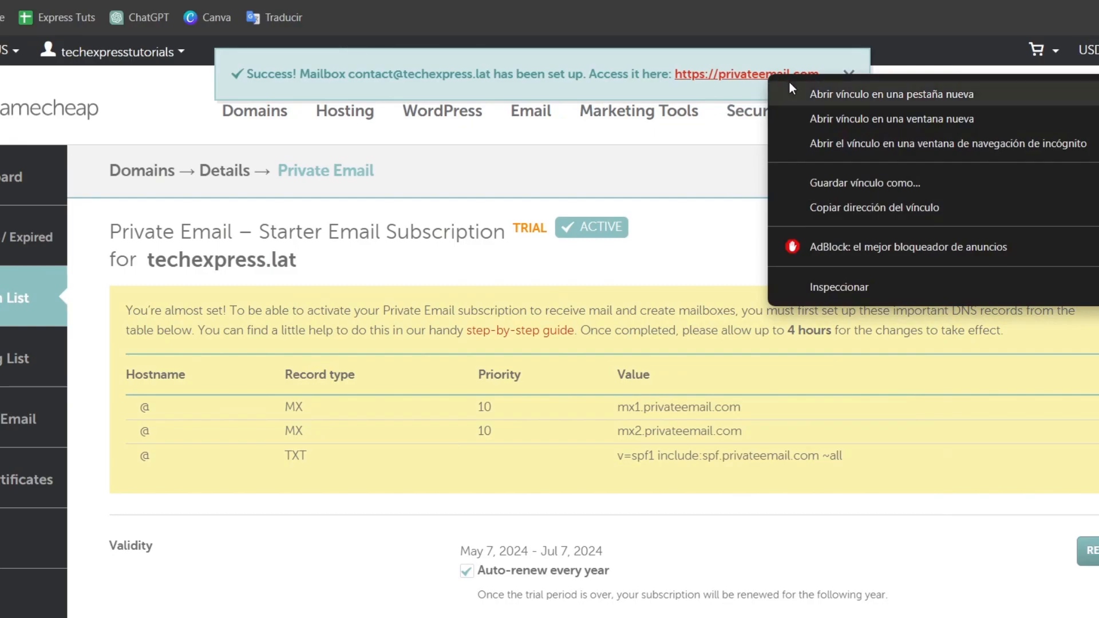